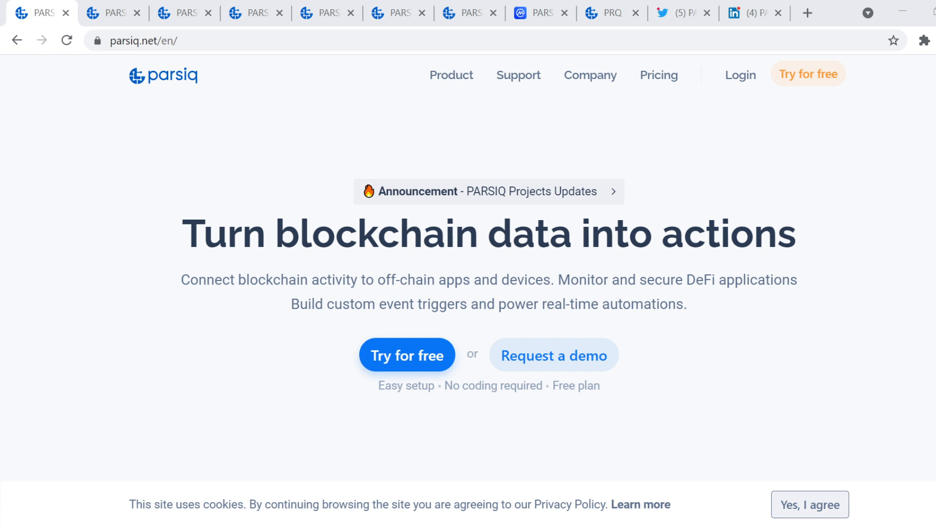
pyautogui.moveTo(343, 364)
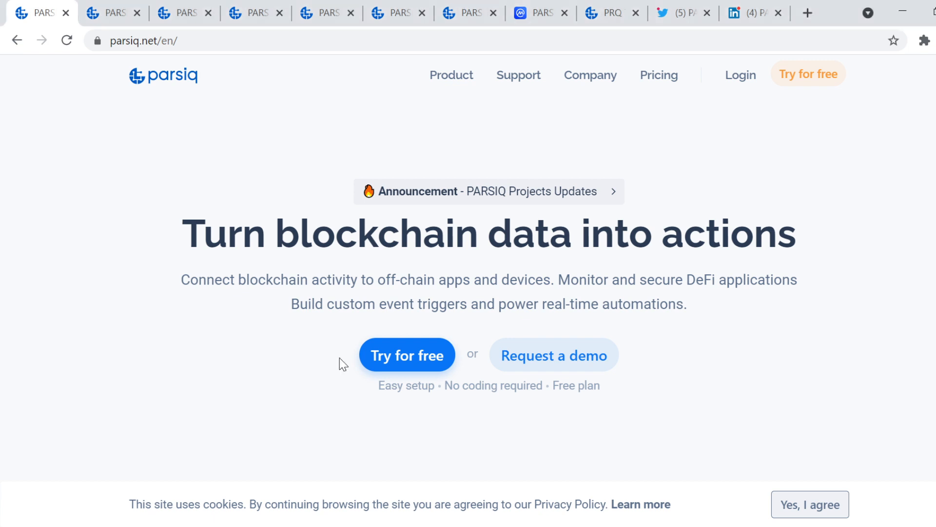
# Scroll down through the rest of the current PARSIQ page content.
pyautogui.scroll(-3)
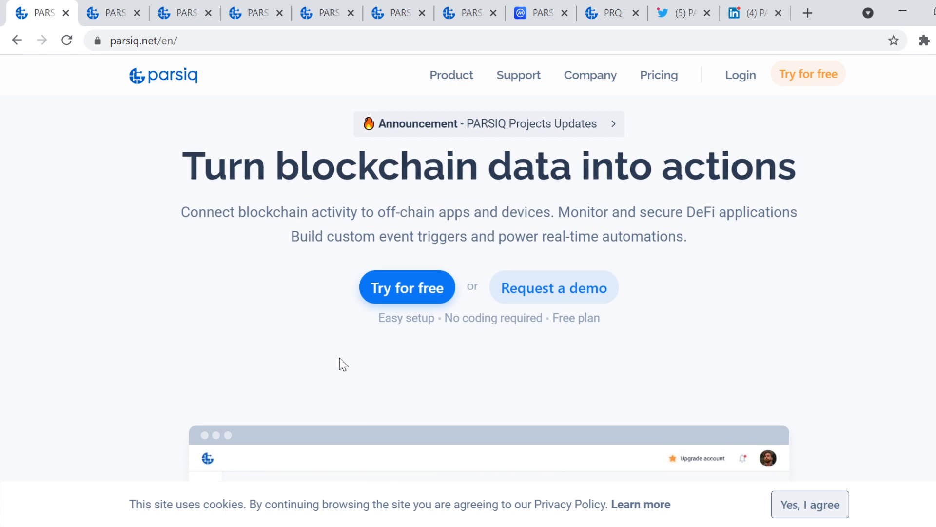
pyautogui.scroll(-3)
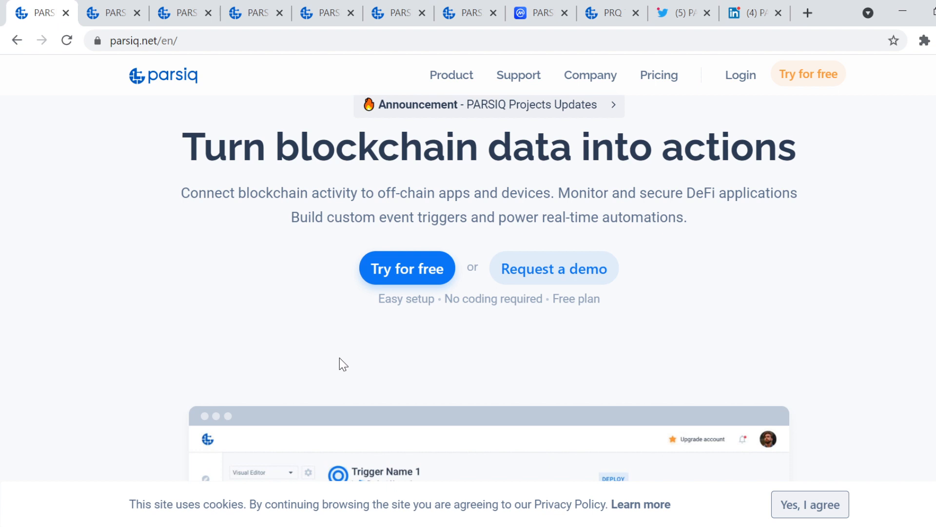
pyautogui.scroll(-3)
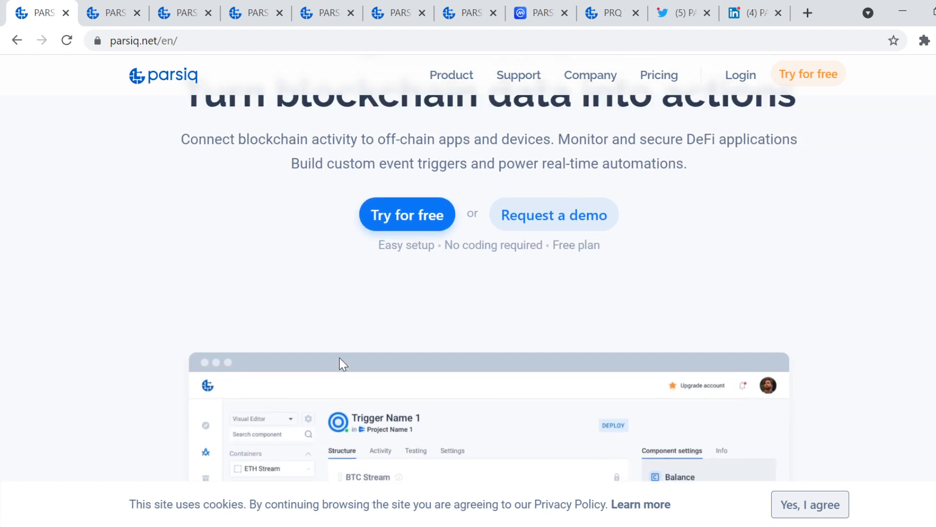
pyautogui.scroll(3)
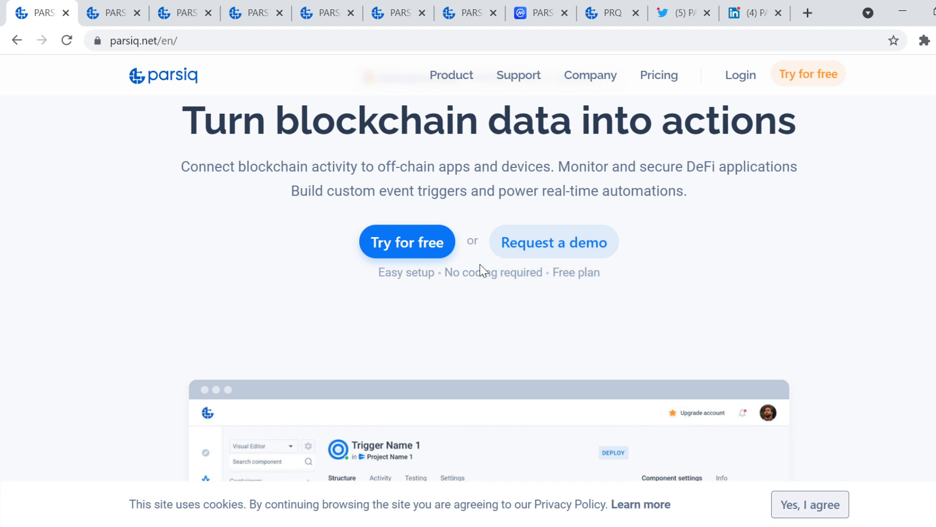
pyautogui.scroll(-3)
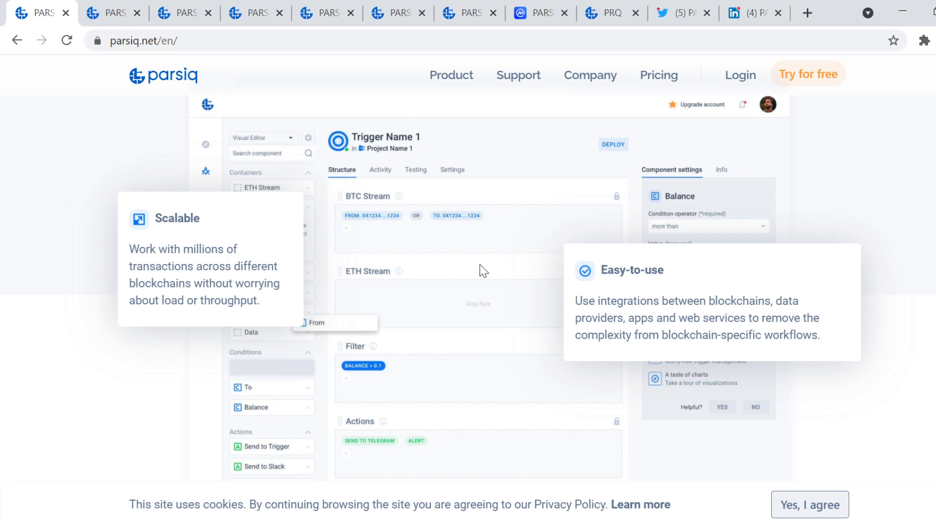
pyautogui.scroll(-3)
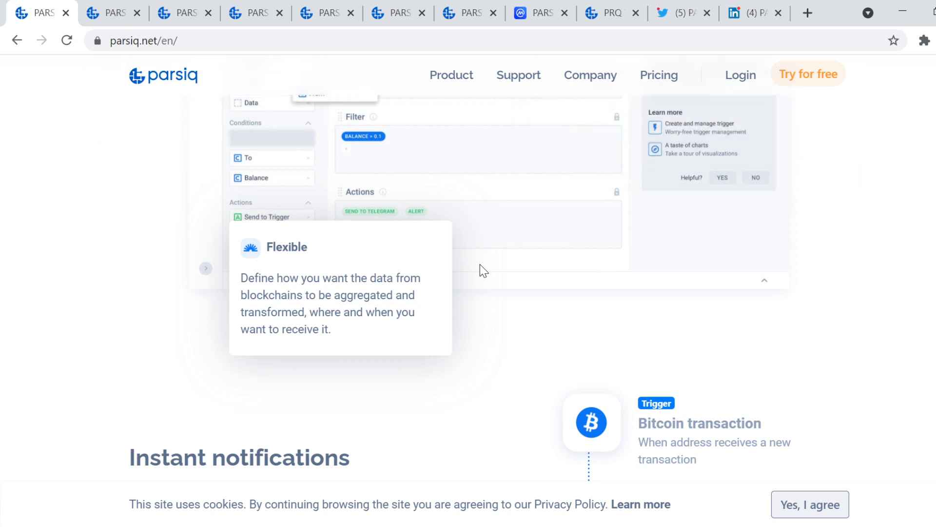
pyautogui.scroll(-3)
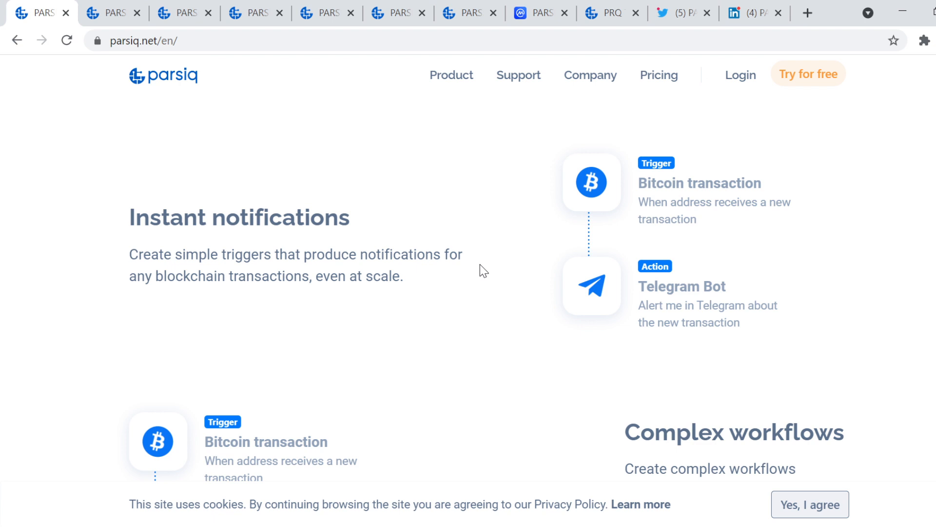
pyautogui.scroll(-3)
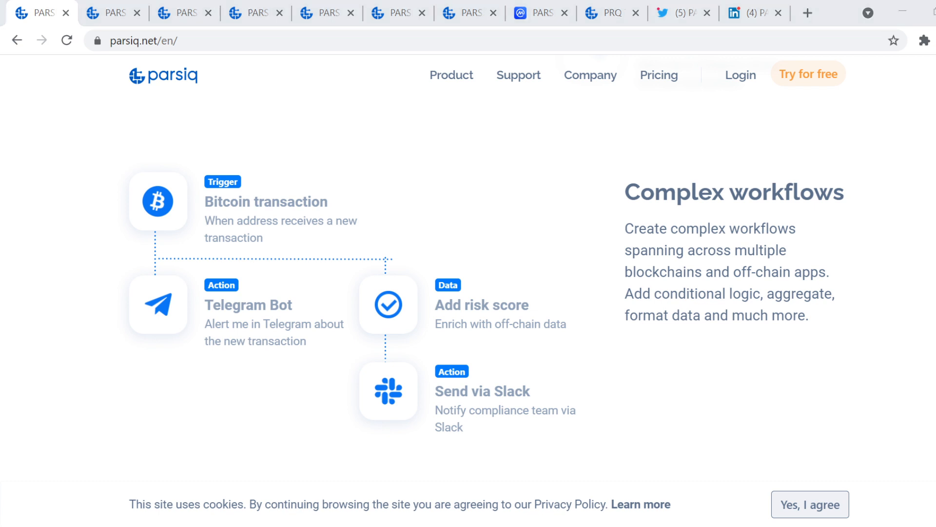
pyautogui.moveTo(631, 297)
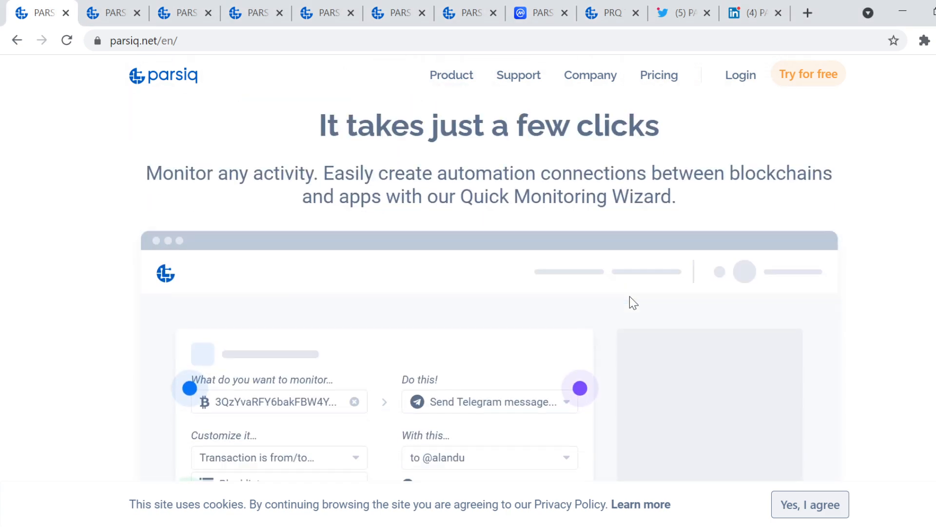
pyautogui.scroll(-3)
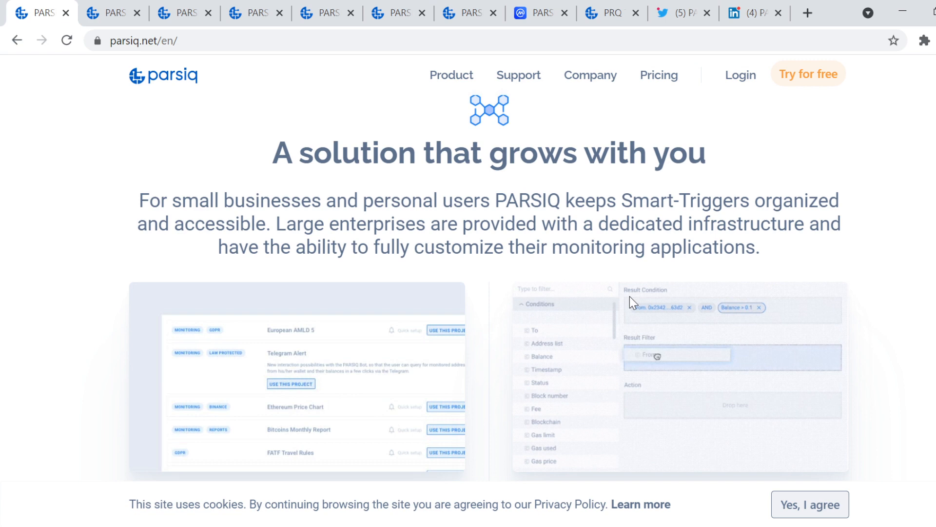
pyautogui.scroll(-3)
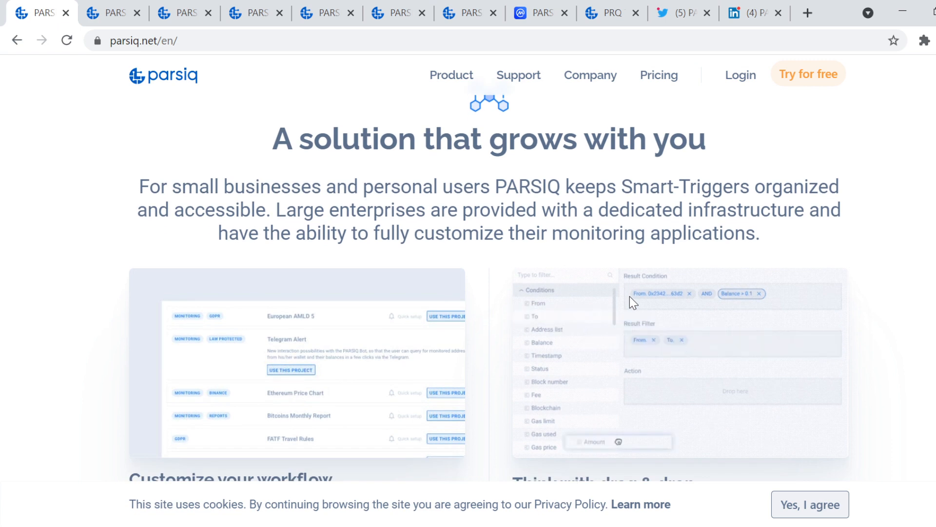
pyautogui.scroll(-3)
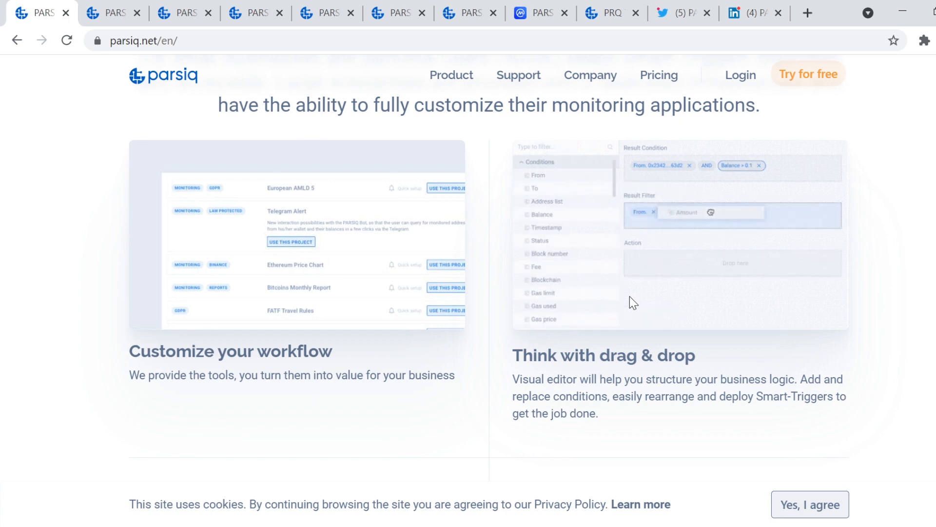
pyautogui.scroll(-3)
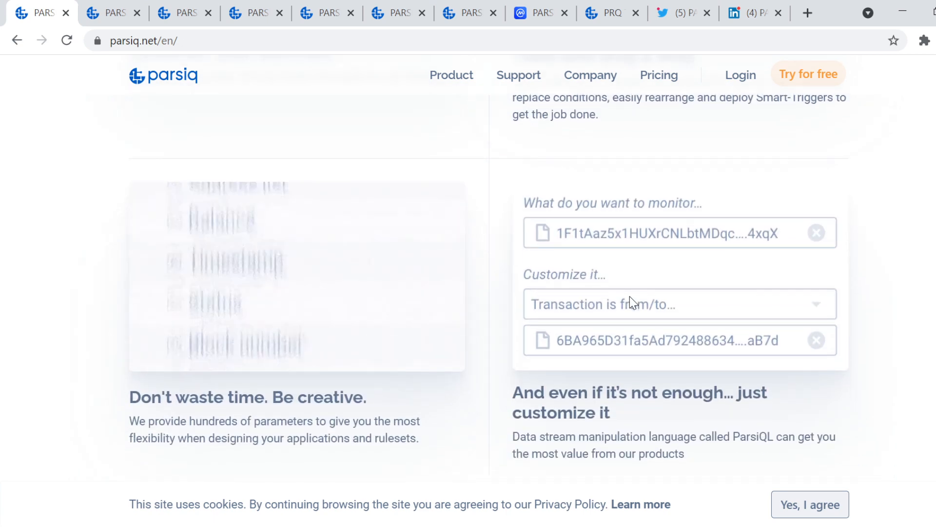
pyautogui.scroll(-3)
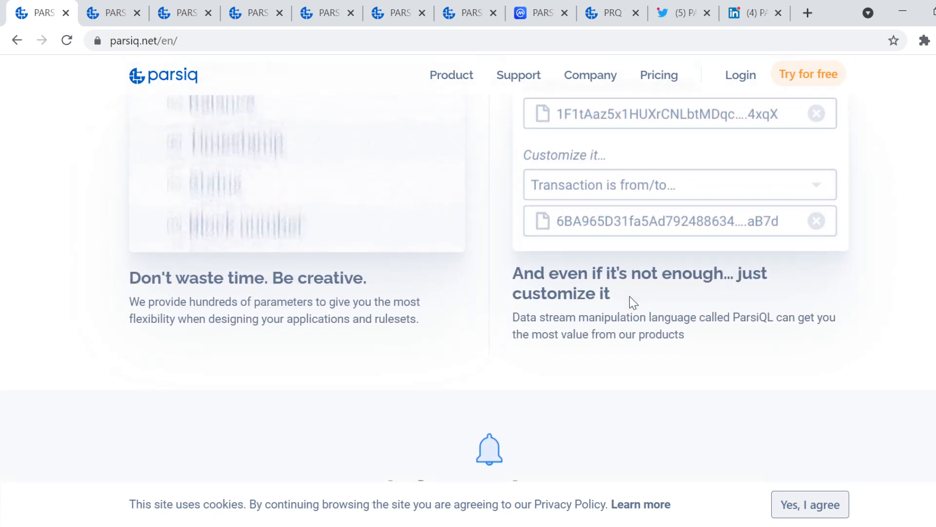
# Switch to About Us and browse the Team member cards, returning to the co-founders.
pyautogui.click(113, 13)
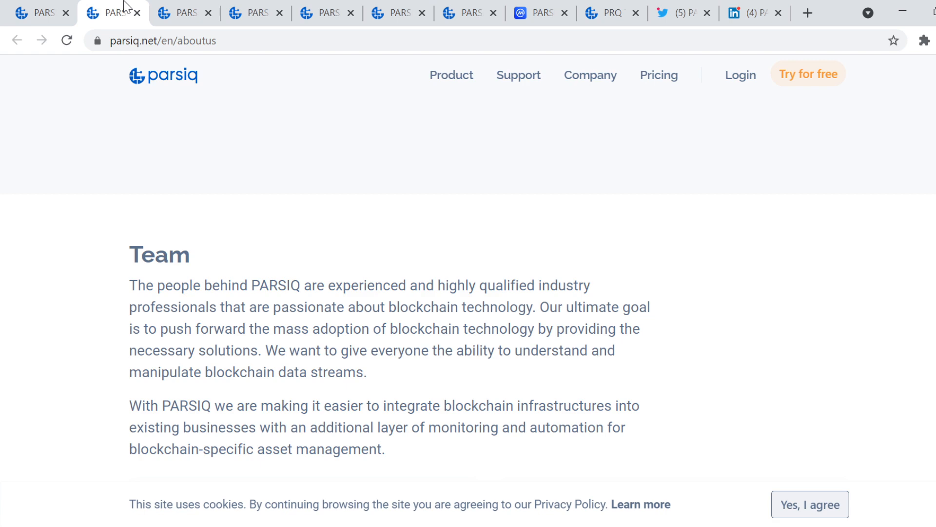
pyautogui.scroll(-3)
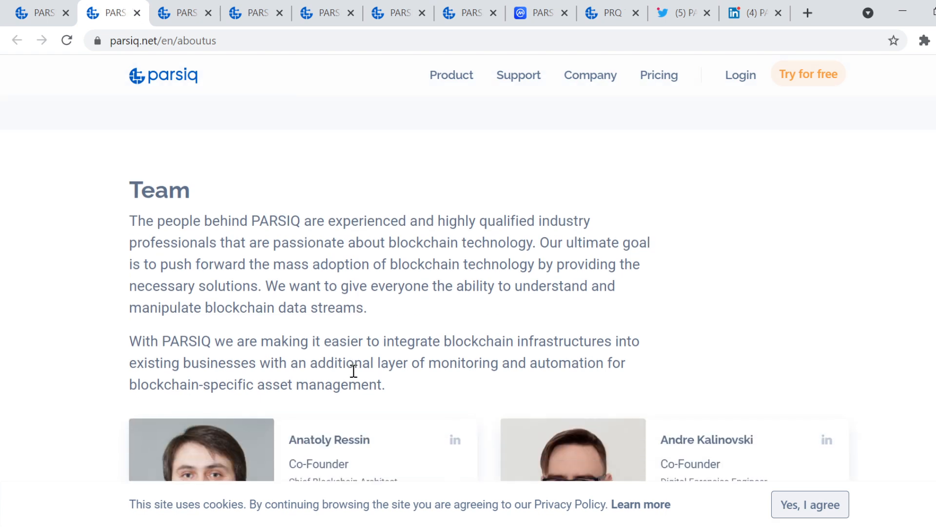
pyautogui.scroll(-3)
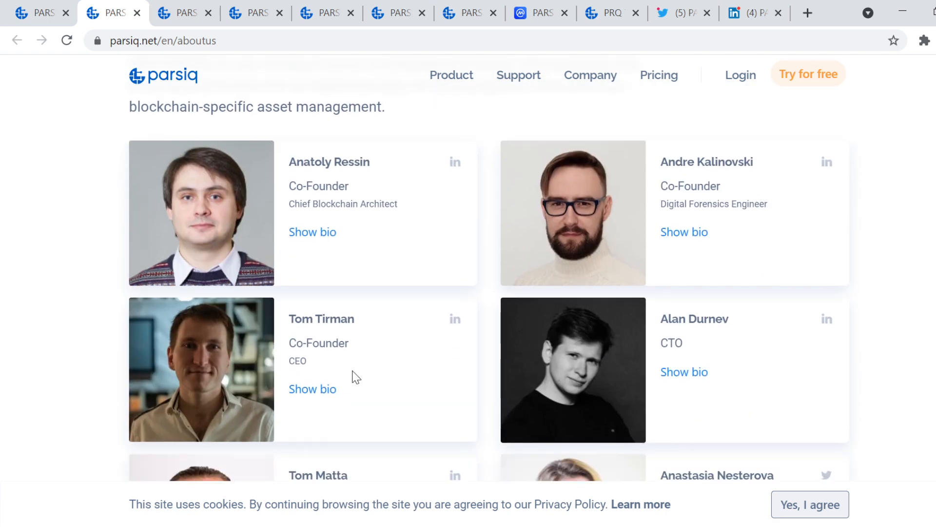
pyautogui.scroll(-3)
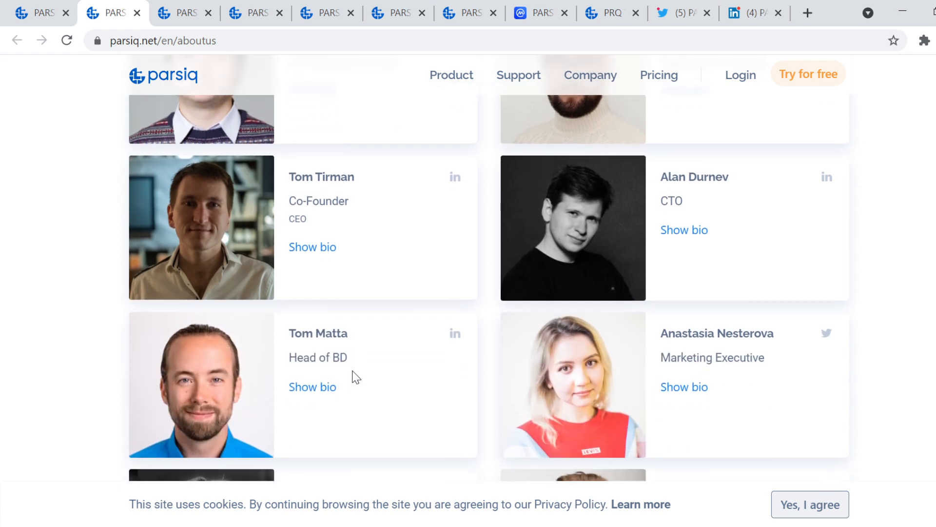
pyautogui.scroll(-3)
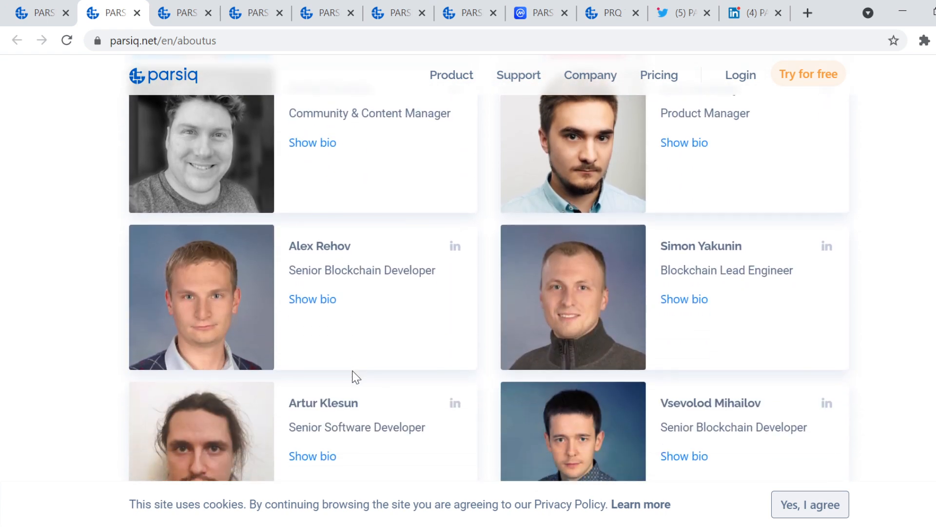
pyautogui.scroll(-3)
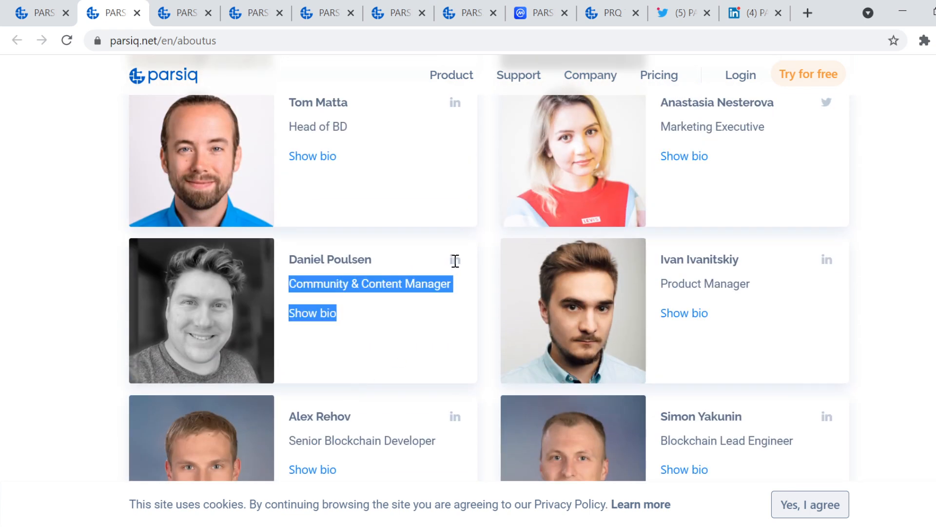
pyautogui.scroll(3)
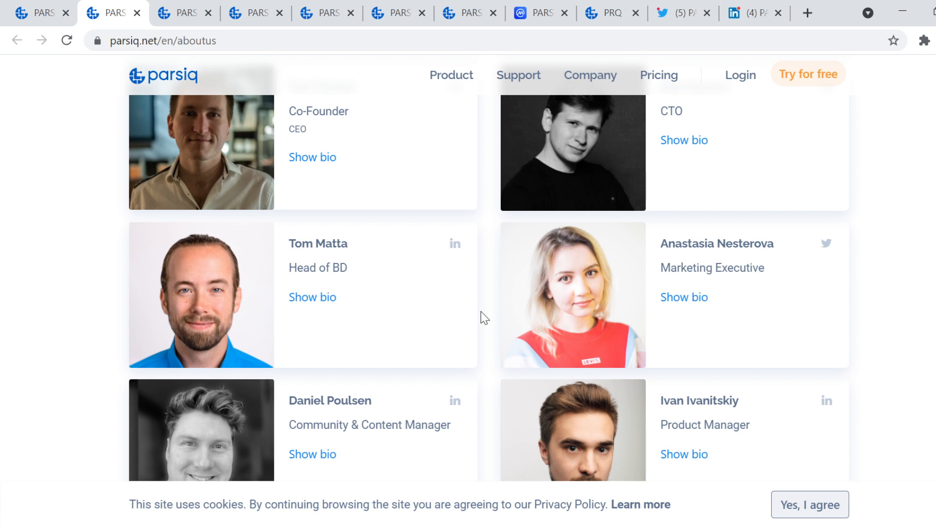
pyautogui.scroll(3)
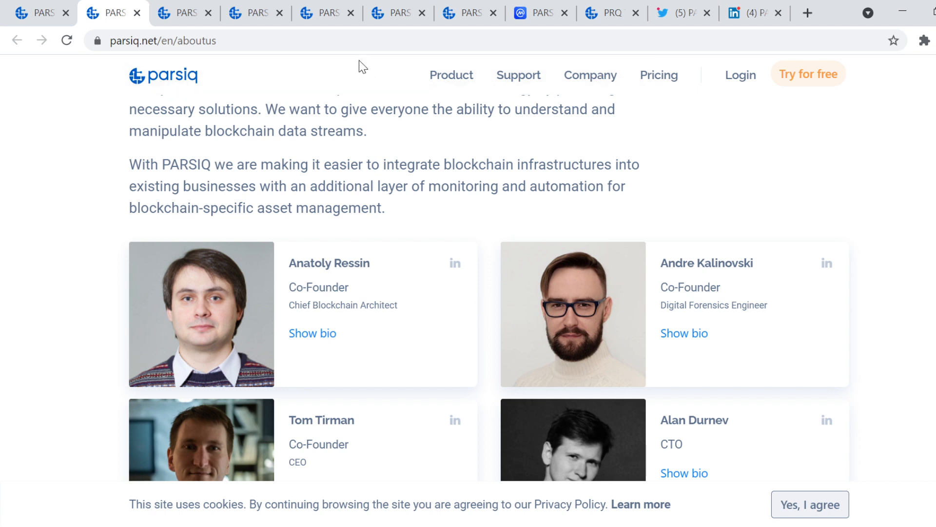
# Read the Product Roadmap from completed milestones down to the Q4 2021 plans.
pyautogui.click(182, 12)
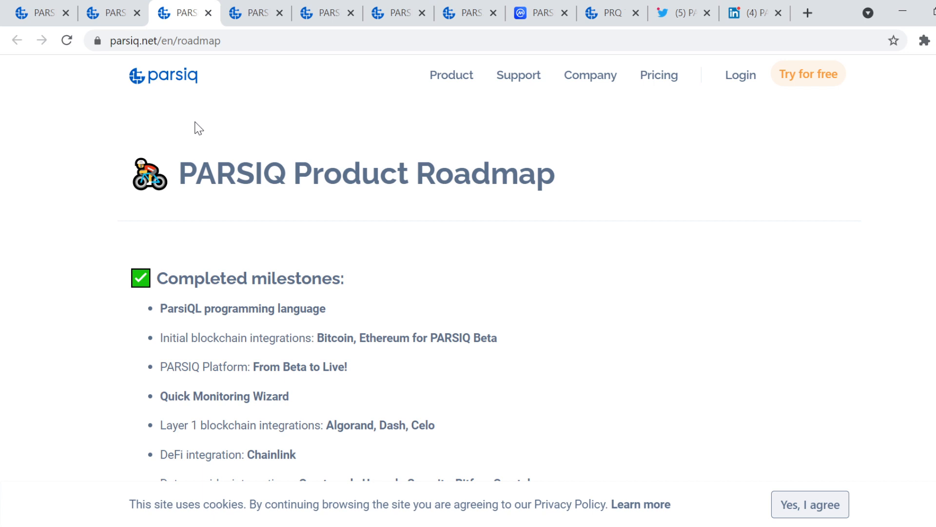
pyautogui.moveTo(258, 270)
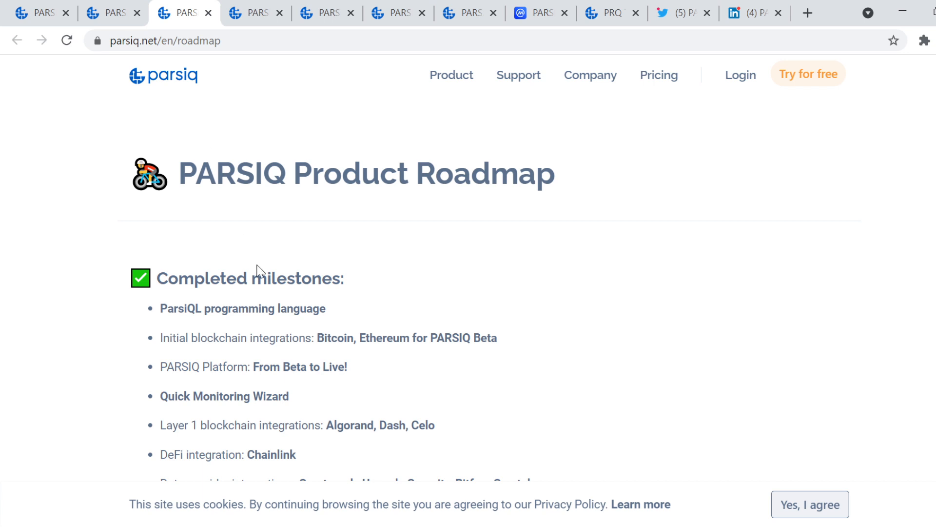
pyautogui.scroll(-3)
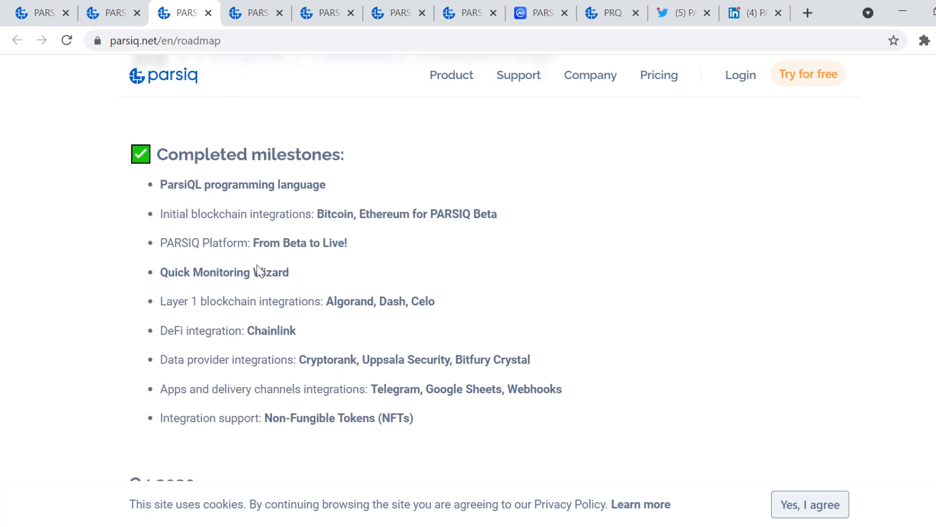
pyautogui.scroll(-3)
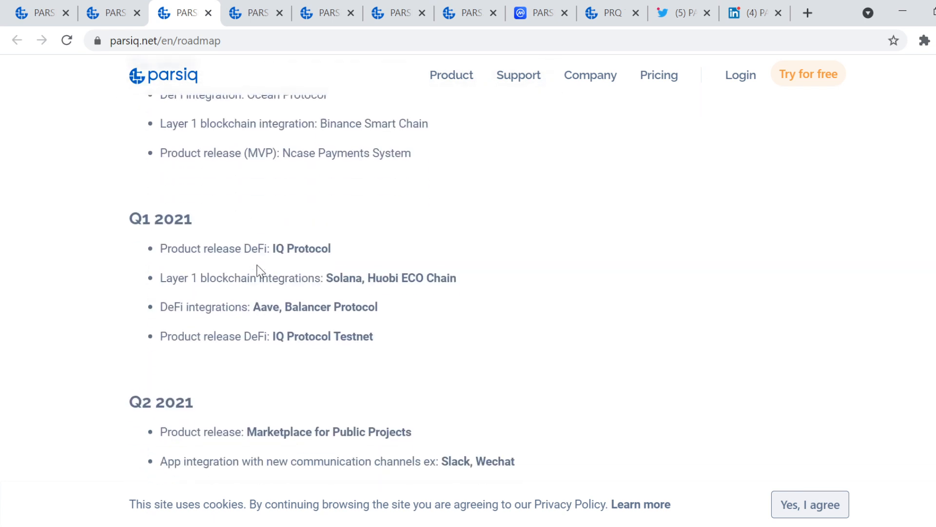
pyautogui.scroll(-3)
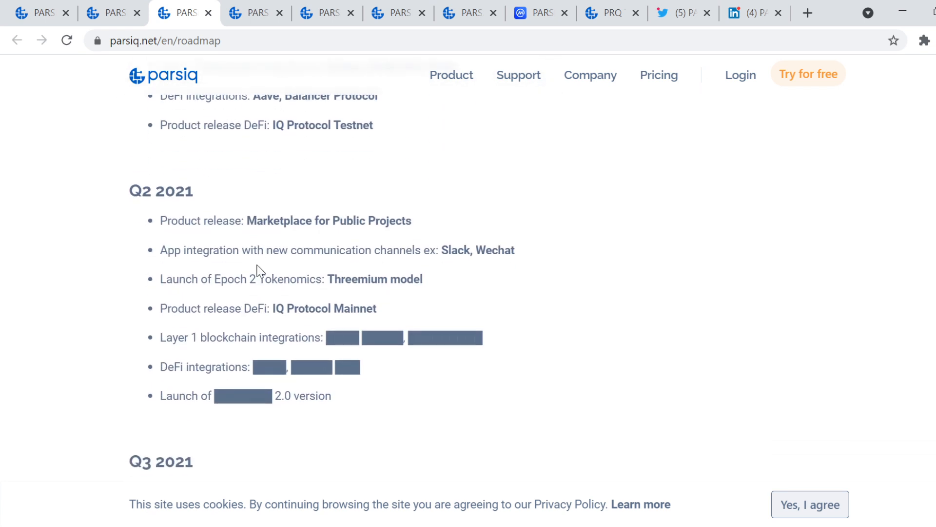
pyautogui.scroll(-3)
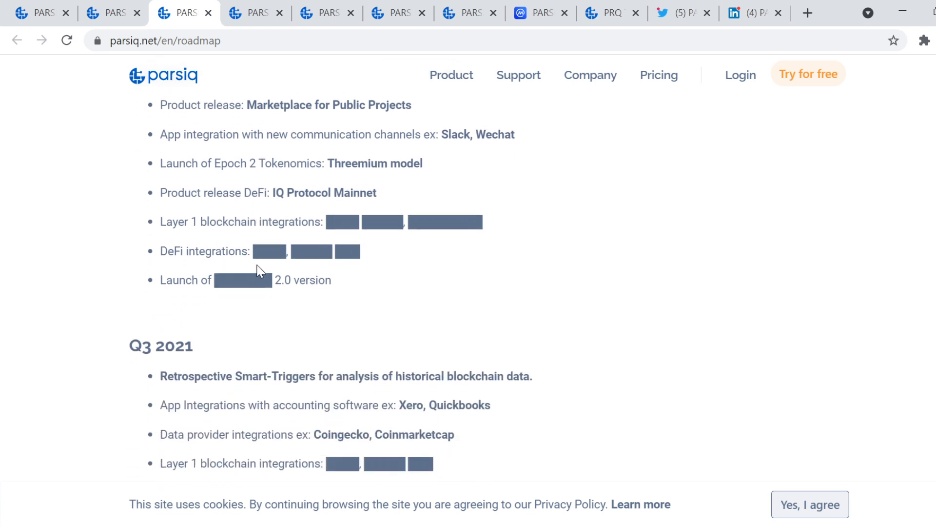
pyautogui.scroll(-3)
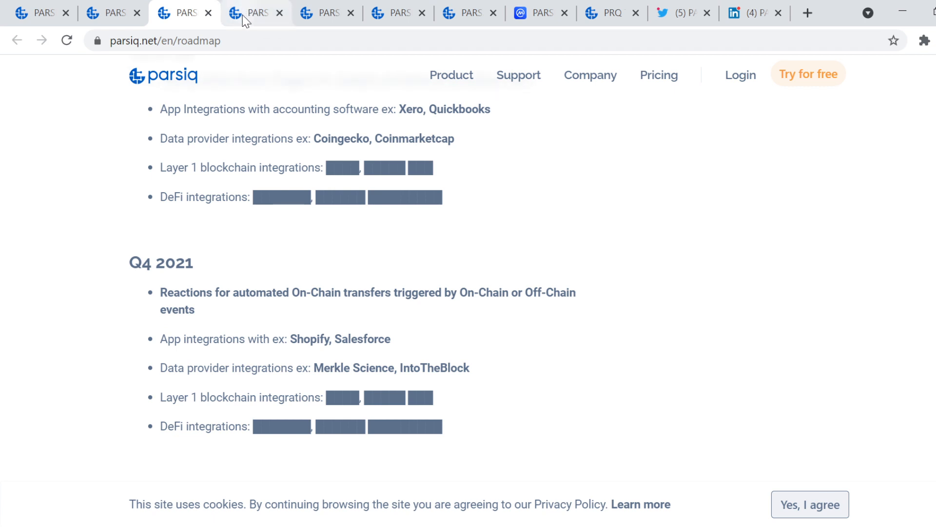
pyautogui.click(660, 75)
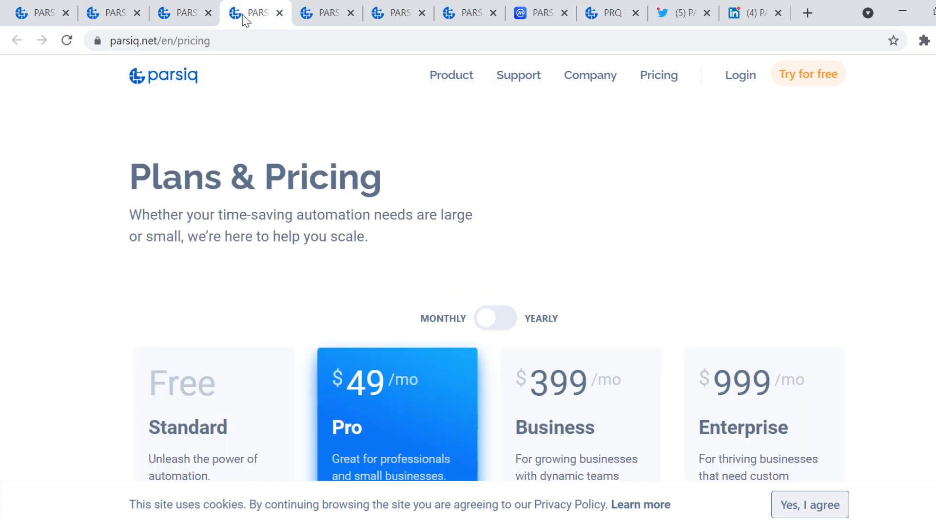
pyautogui.moveTo(275, 163)
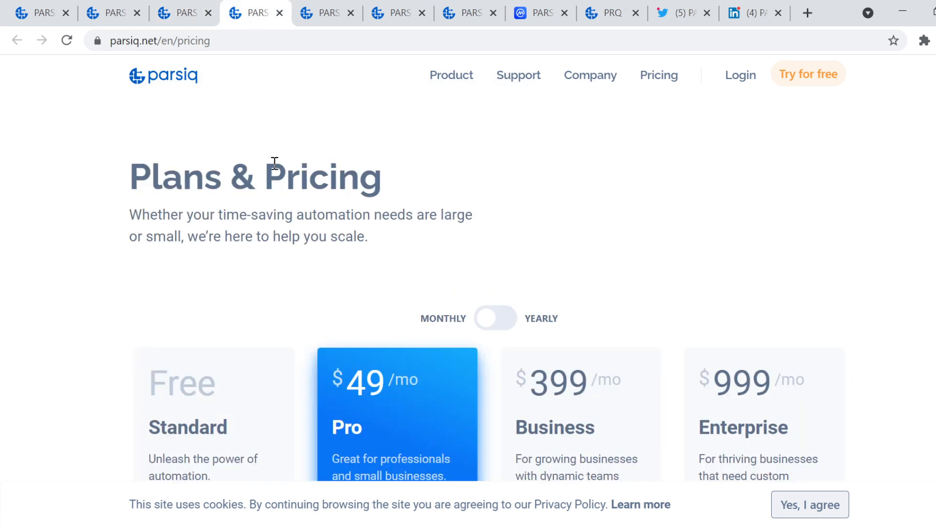
pyautogui.moveTo(287, 205)
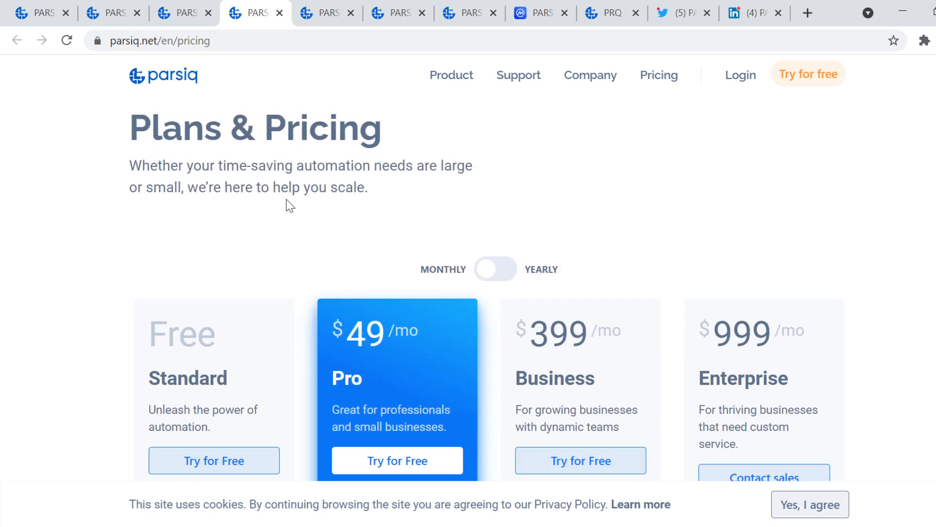
pyautogui.scroll(-3)
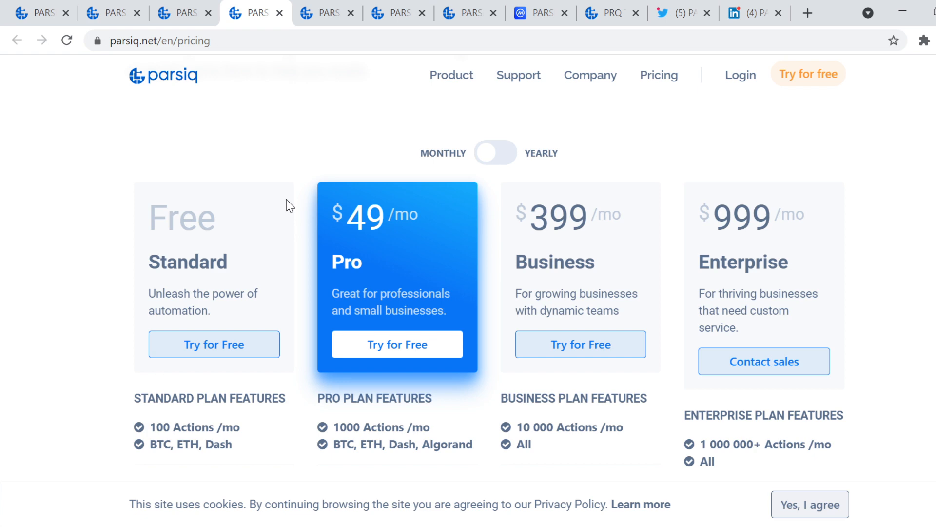
pyautogui.scroll(-3)
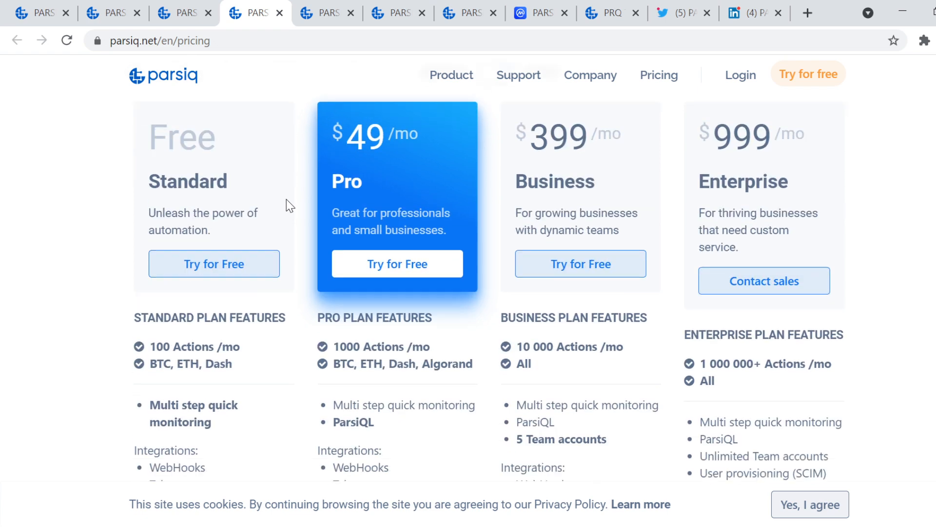
pyautogui.scroll(-3)
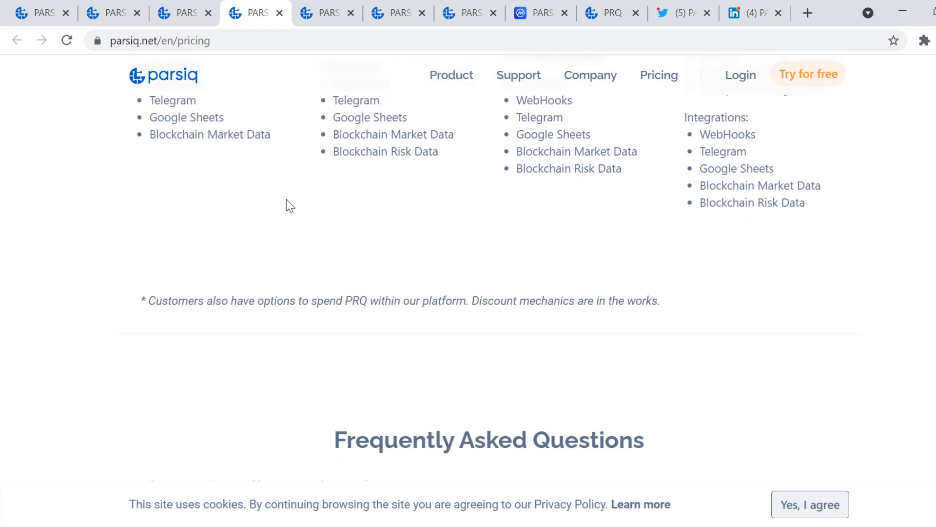
pyautogui.scroll(-3)
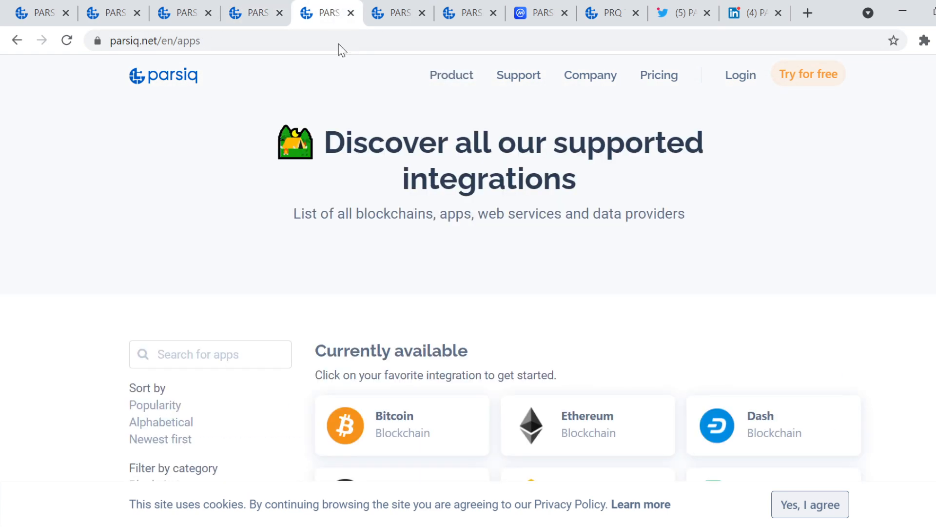
pyautogui.moveTo(380, 235)
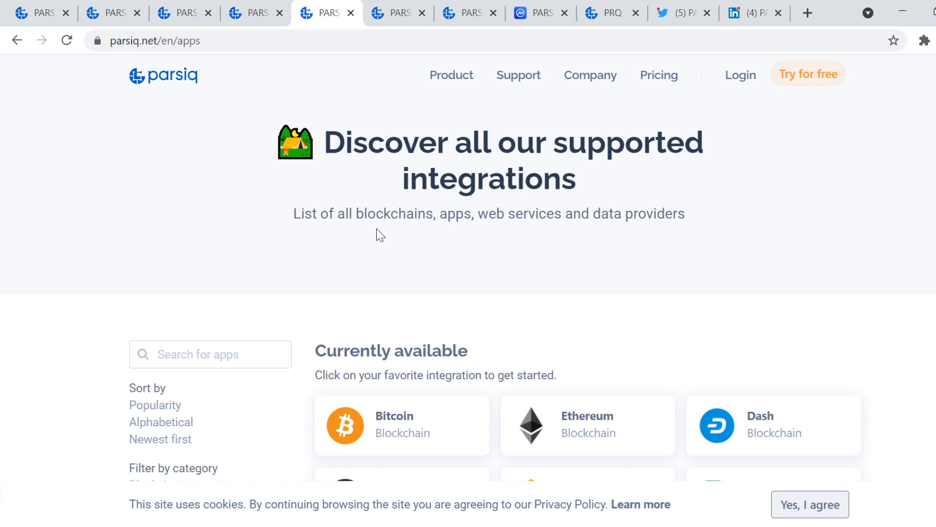
# Browse the integrations list through the Launching soon and Investigating sections.
pyautogui.scroll(-3)
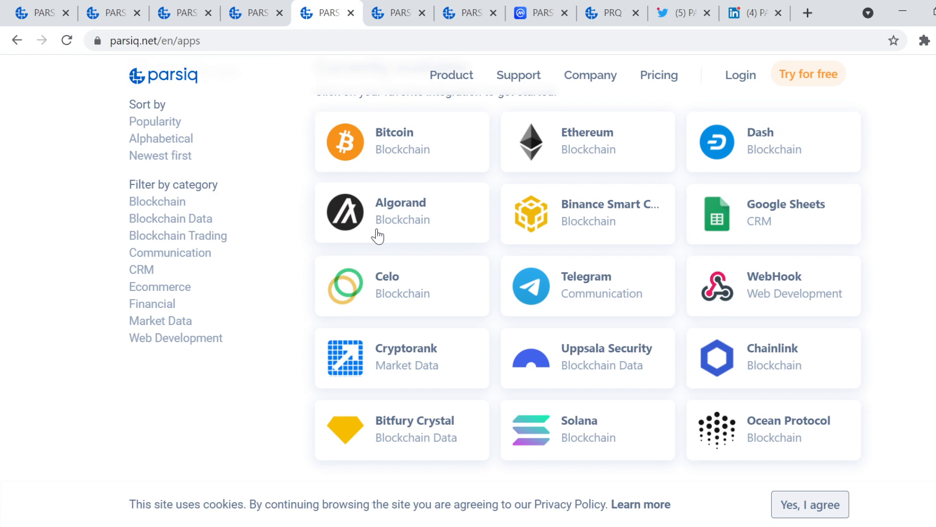
pyautogui.scroll(-3)
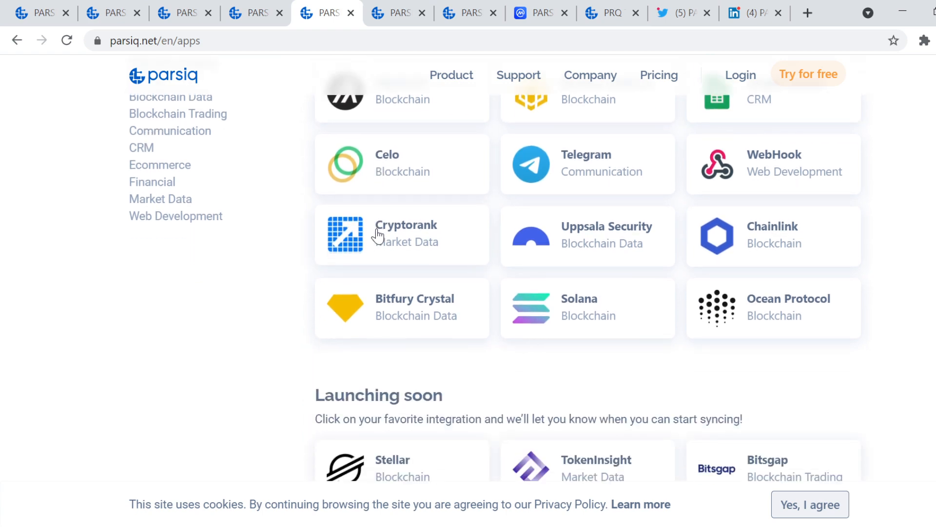
pyautogui.scroll(3)
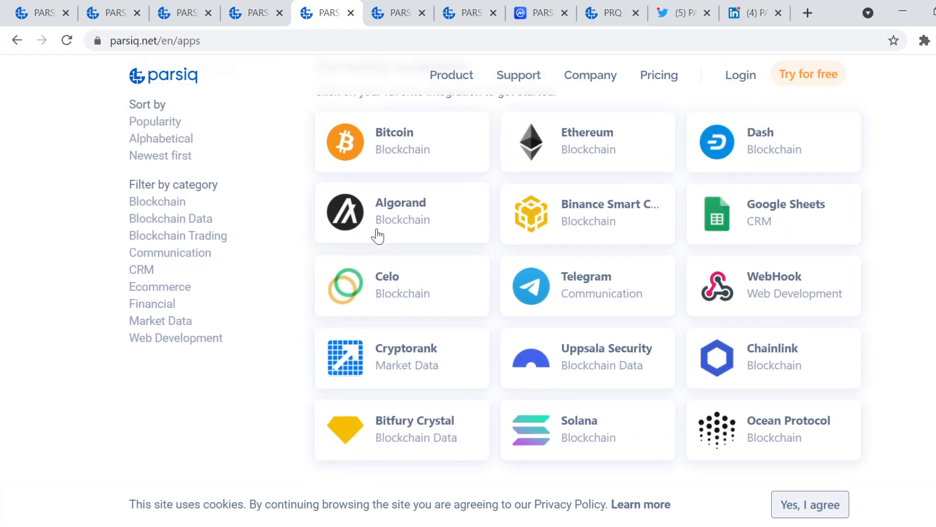
pyautogui.scroll(-3)
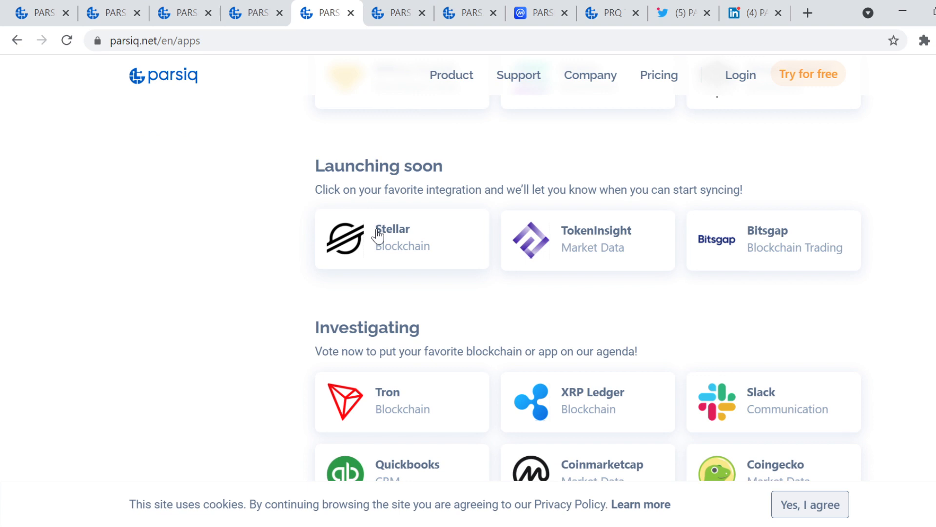
pyautogui.moveTo(405, 248)
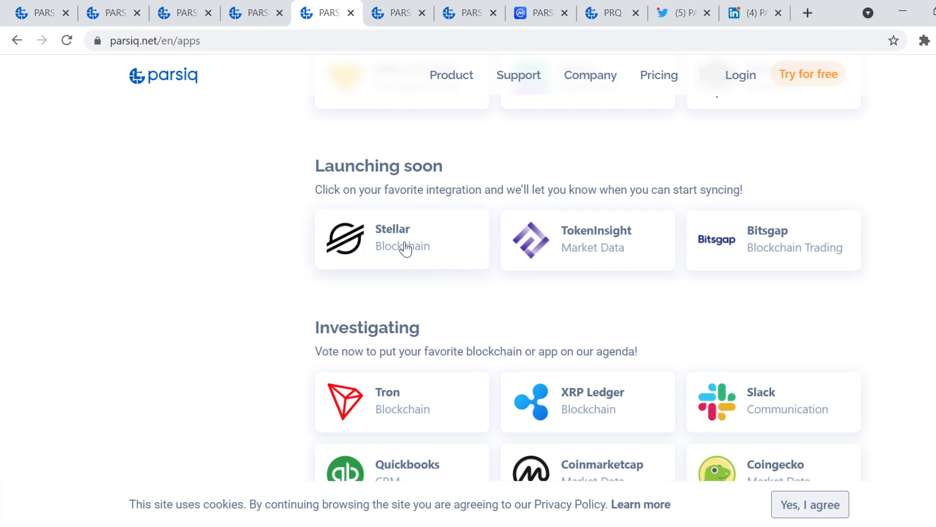
pyautogui.moveTo(419, 217)
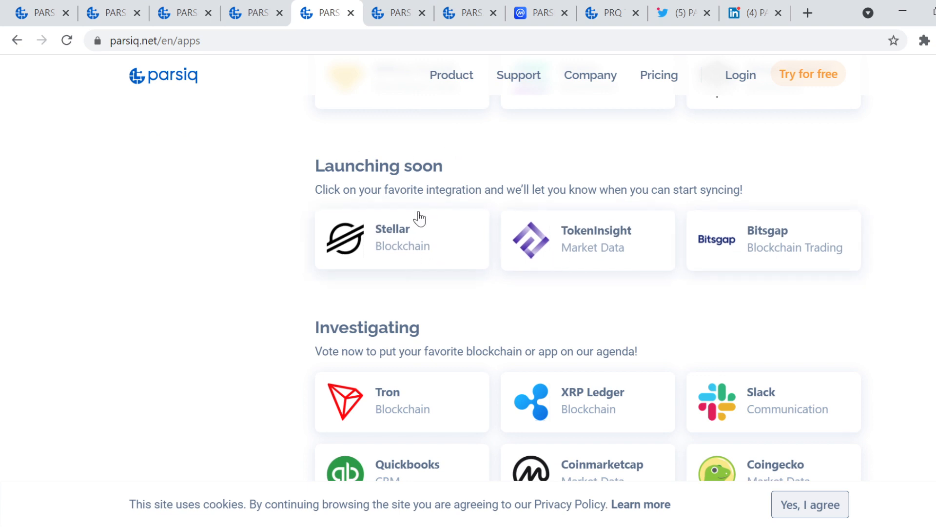
pyautogui.scroll(-3)
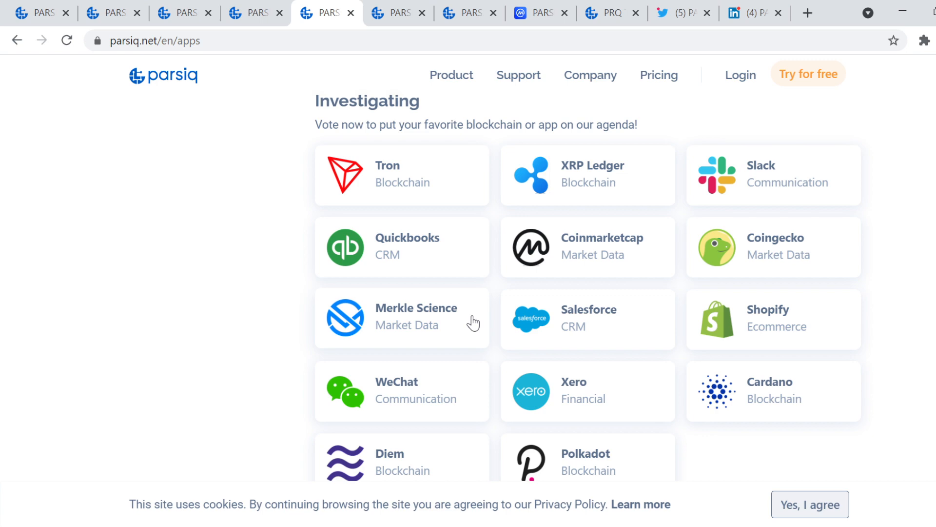
pyautogui.scroll(-3)
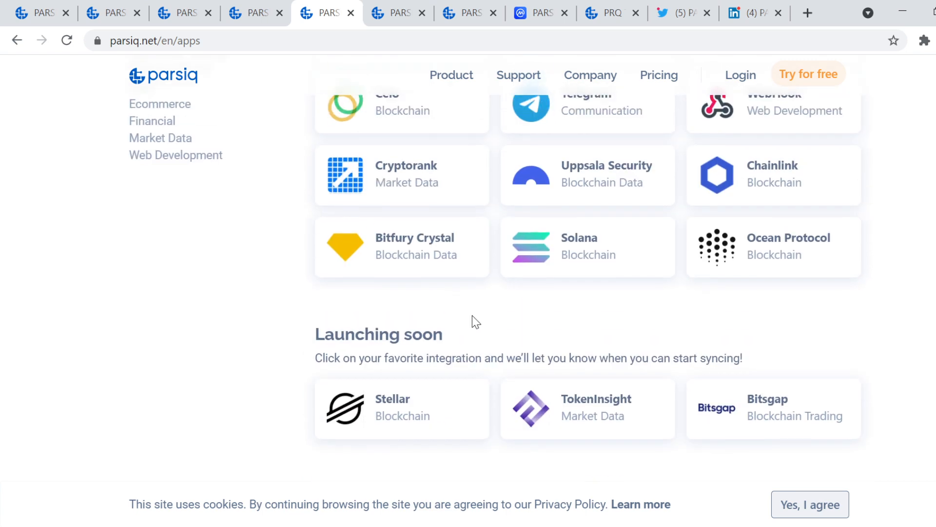
pyautogui.scroll(-3)
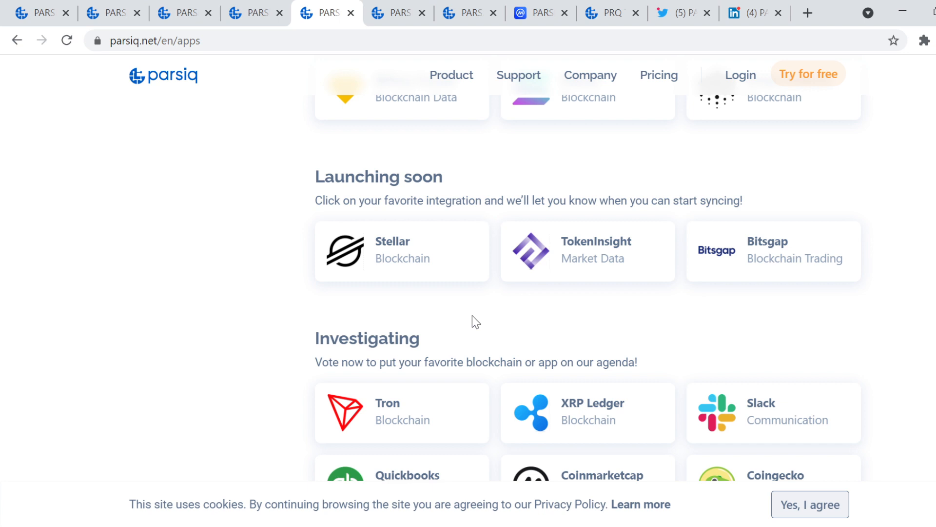
# View Polkadot's roadmap voting prompt and dismiss it.
pyautogui.scroll(-3)
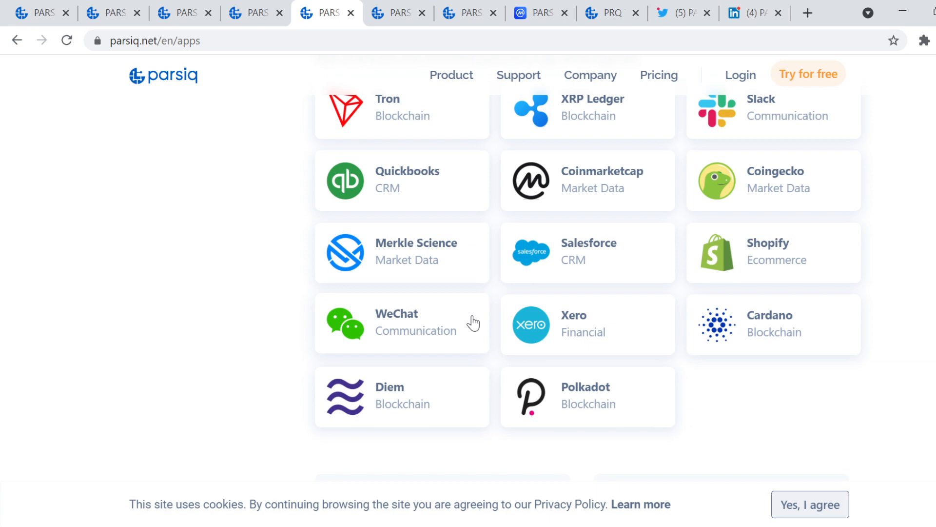
pyautogui.click(588, 396)
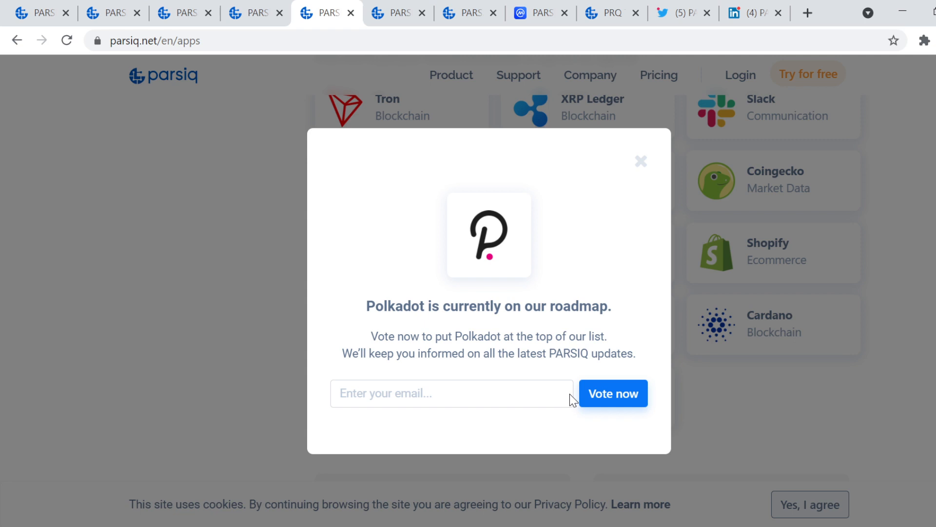
pyautogui.moveTo(641, 166)
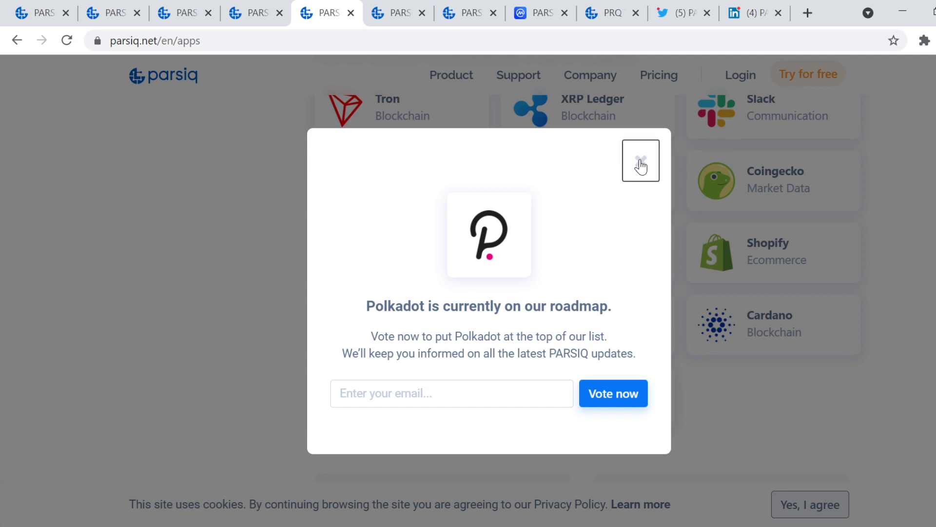
pyautogui.click(641, 160)
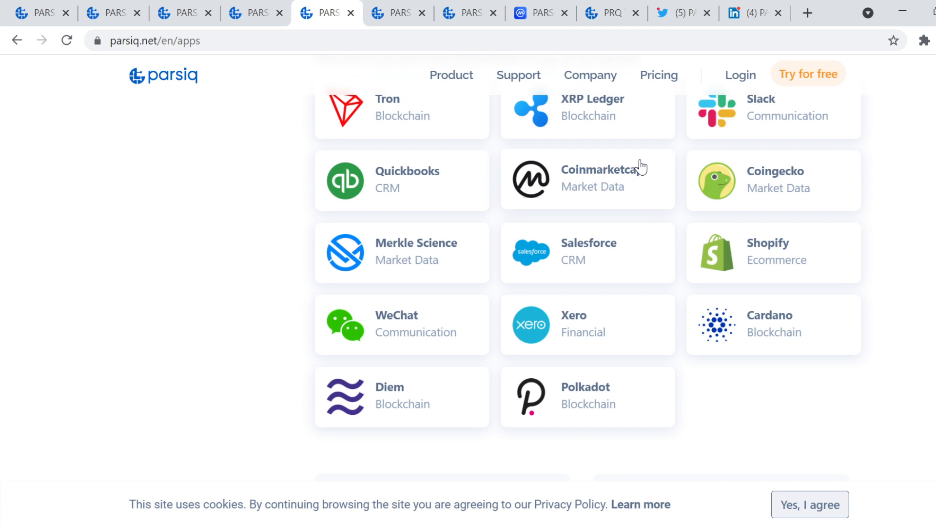
# Glance at the sign-up page, then show the request-a-live-demo form.
pyautogui.click(590, 75)
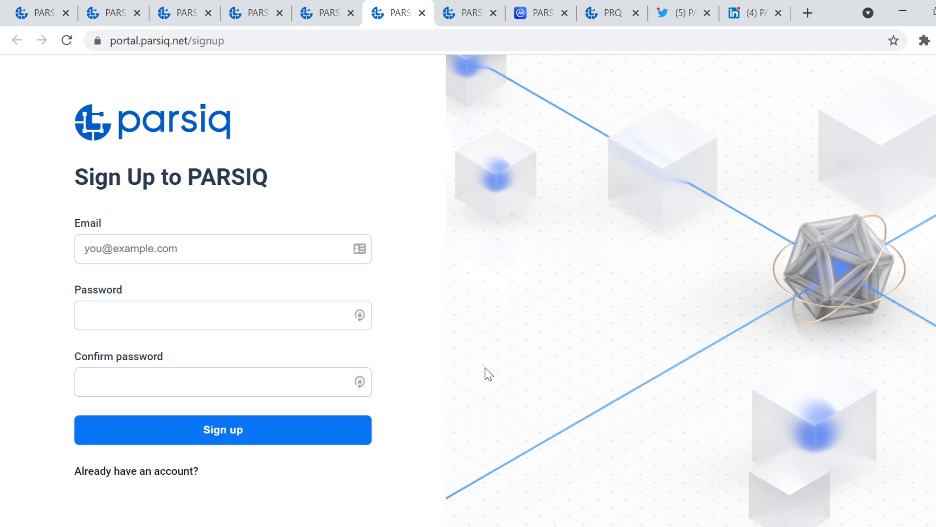
pyautogui.click(470, 12)
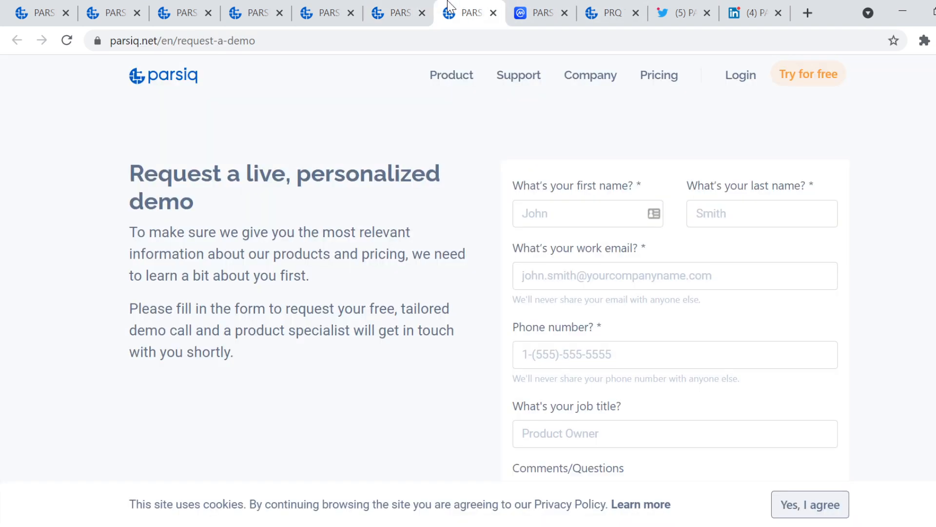
pyautogui.moveTo(437, 450)
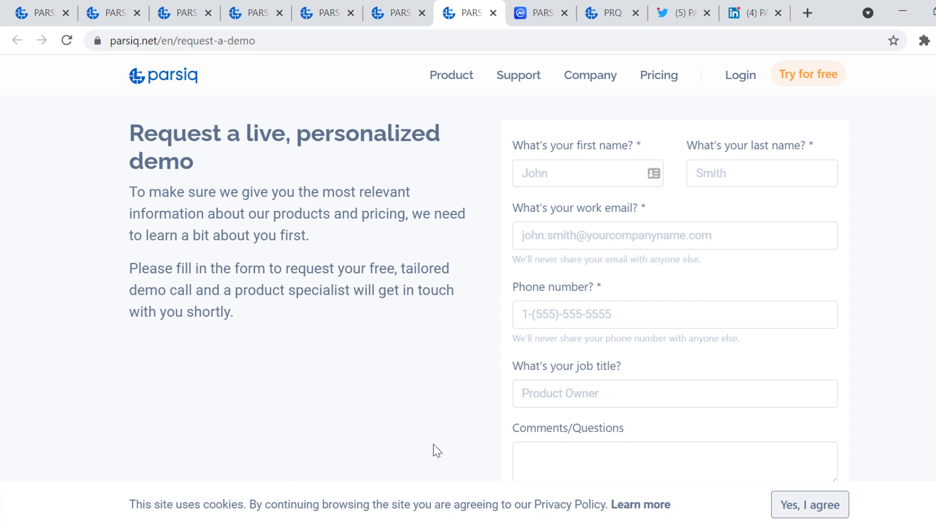
pyautogui.moveTo(443, 430)
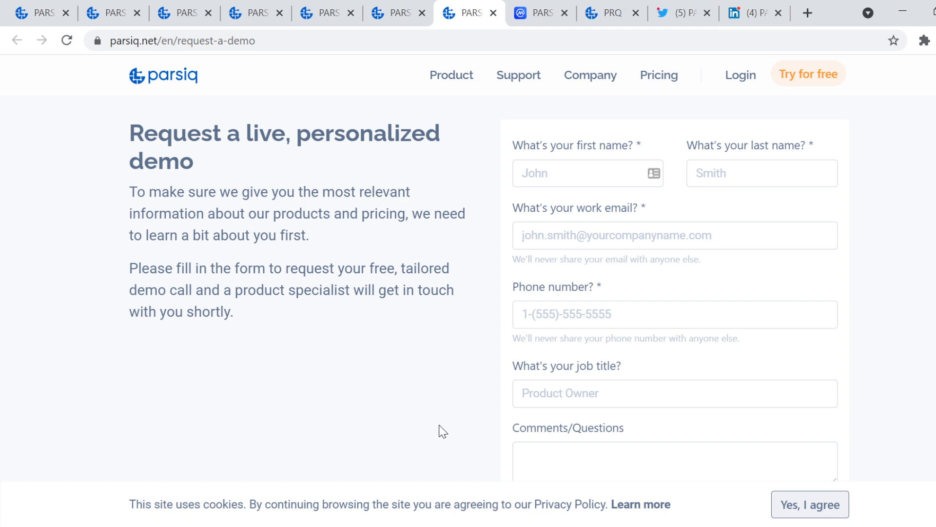
pyautogui.moveTo(541, 13)
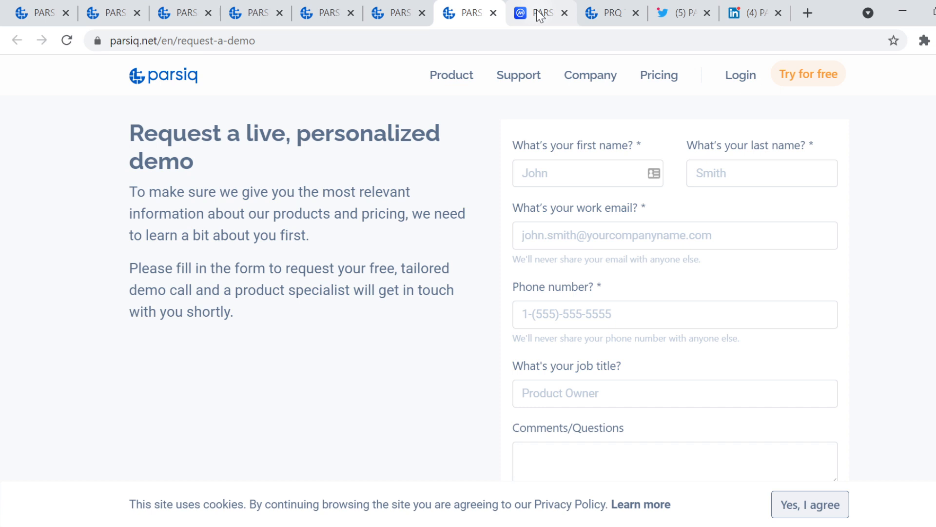
# Show CoinMarketCap's PARSIQ (PRQ) page at its price history chart and statistics.
pyautogui.click(541, 13)
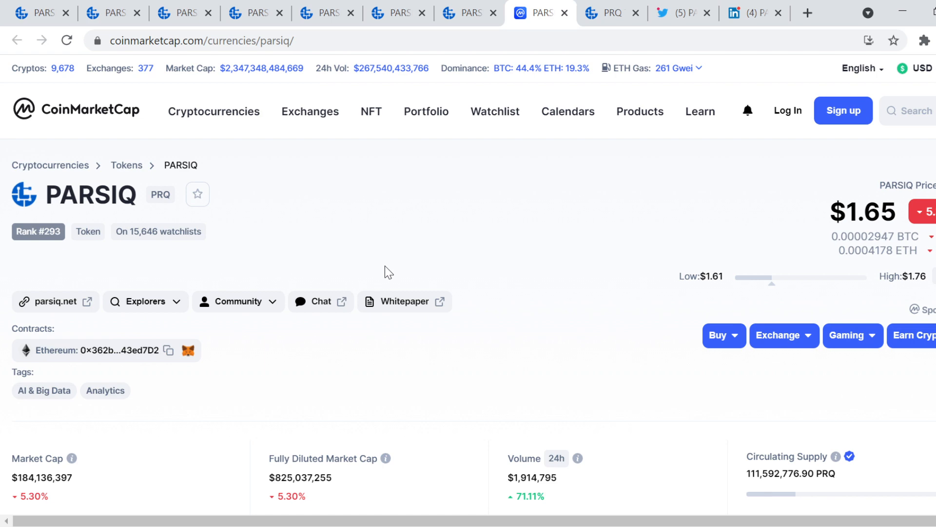
pyautogui.scroll(-3)
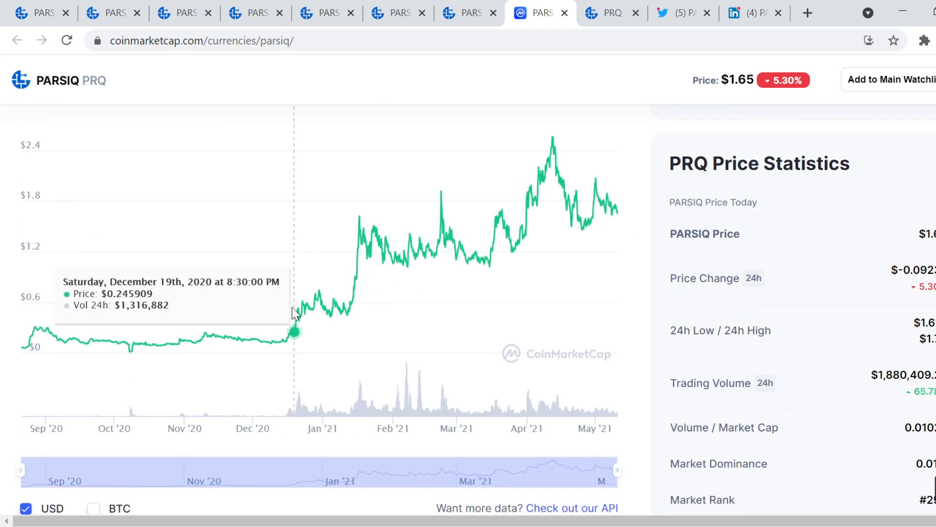
pyautogui.moveTo(297, 328)
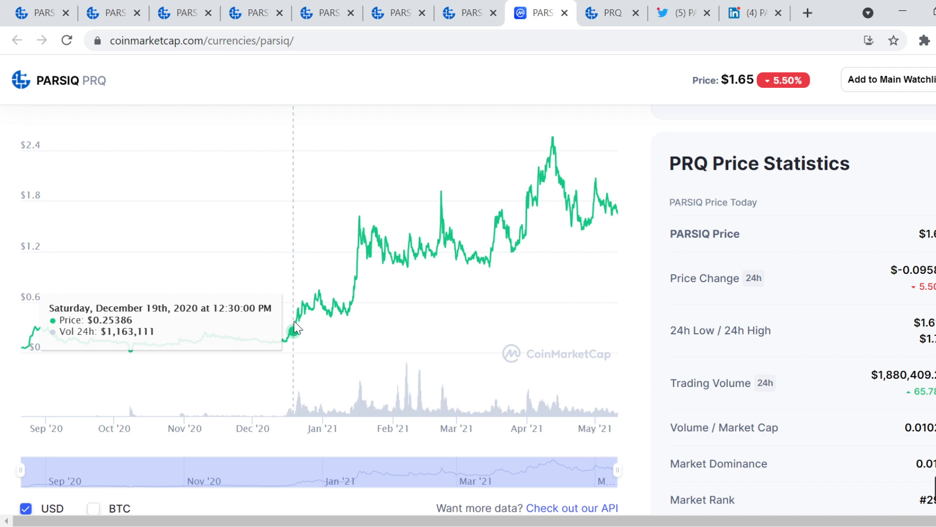
pyautogui.moveTo(618, 239)
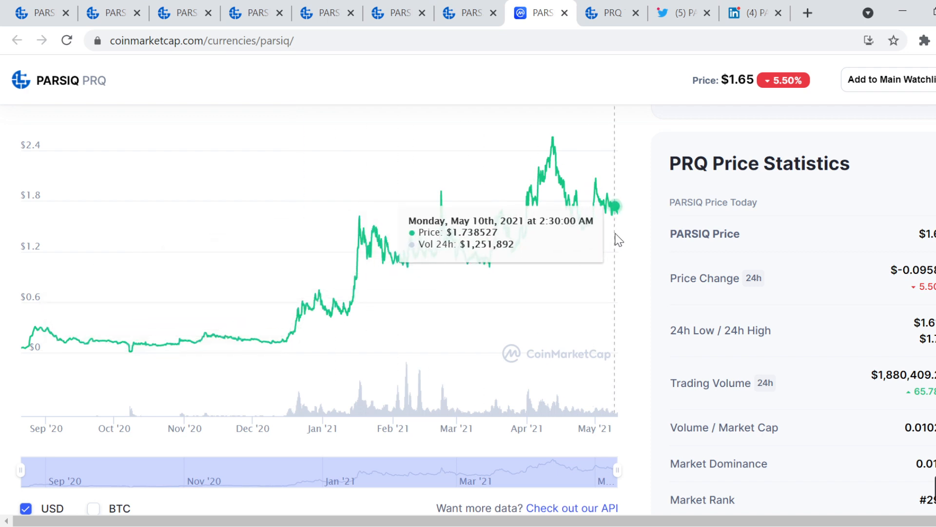
pyautogui.moveTo(552, 135)
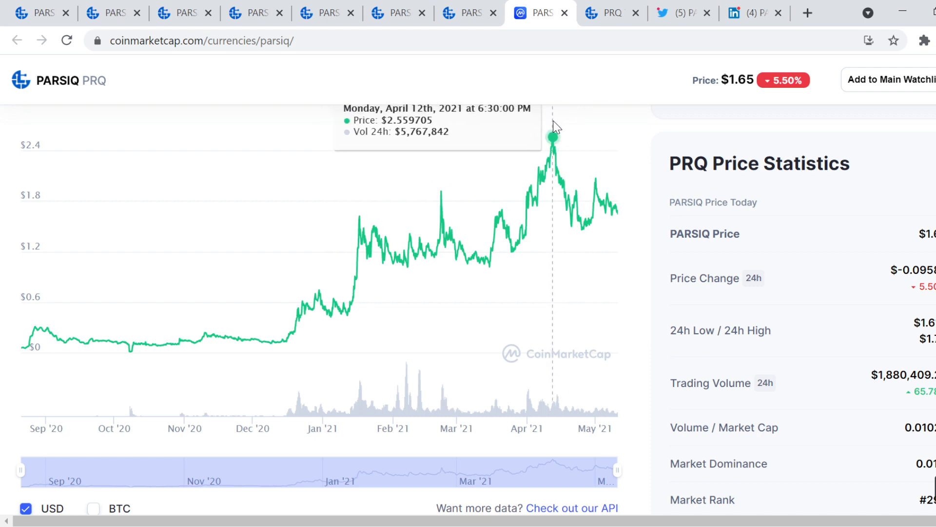
pyautogui.moveTo(621, 197)
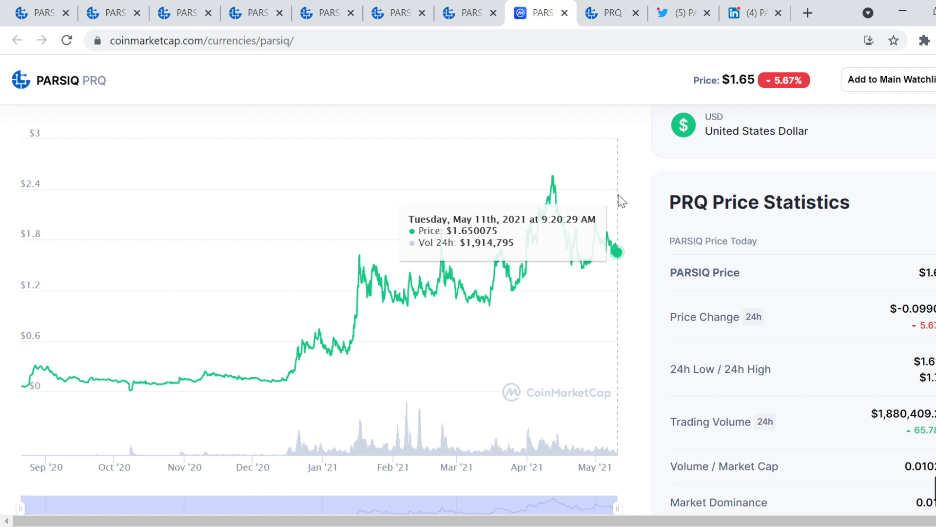
pyautogui.moveTo(394, 312)
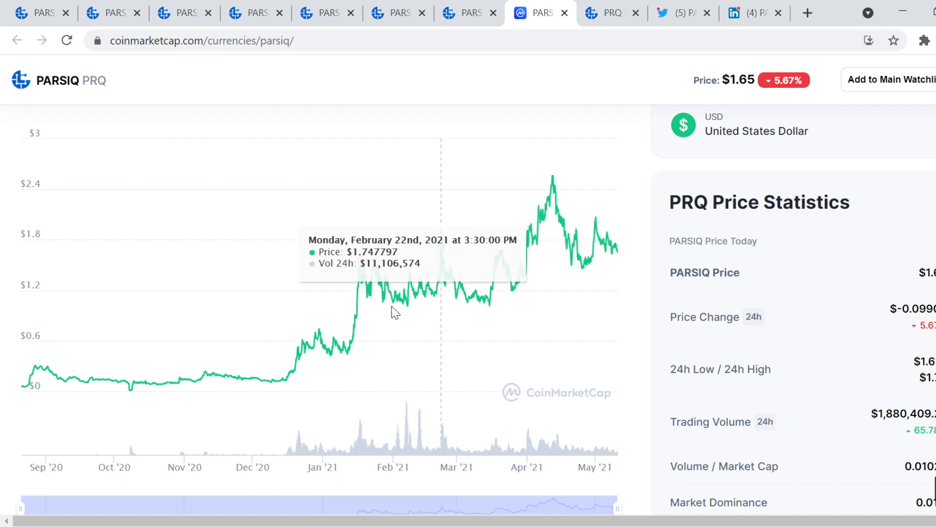
pyautogui.moveTo(299, 358)
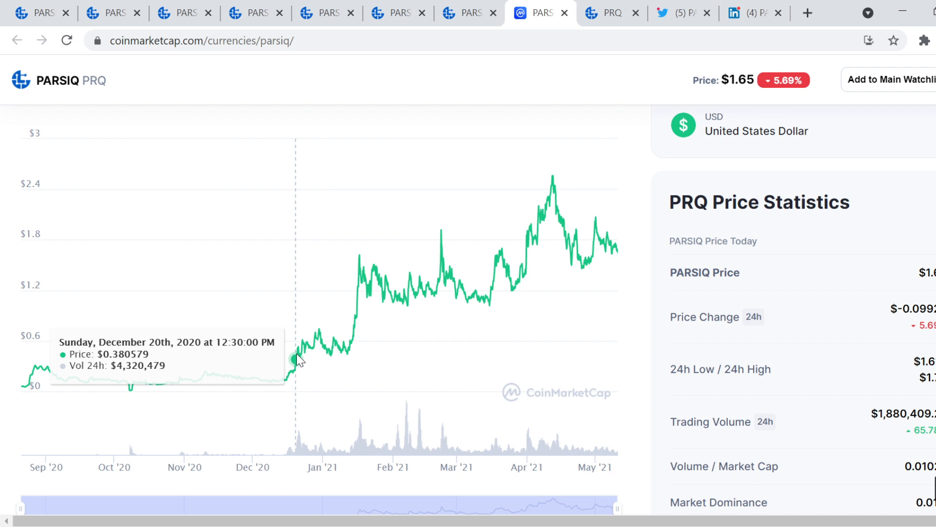
# Show the PRQ Token page with its CoinMetro, Uniswap, gate.io and OKEX listings.
pyautogui.click(608, 13)
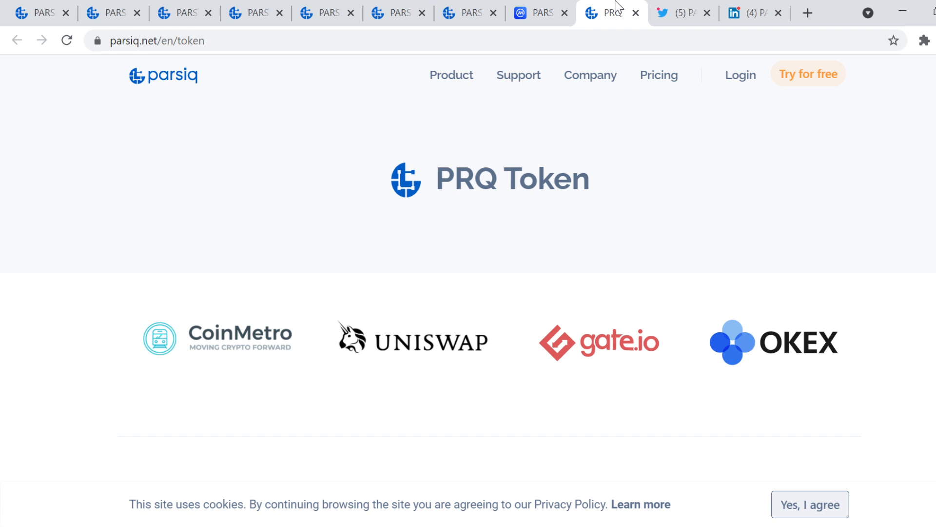
pyautogui.moveTo(562, 64)
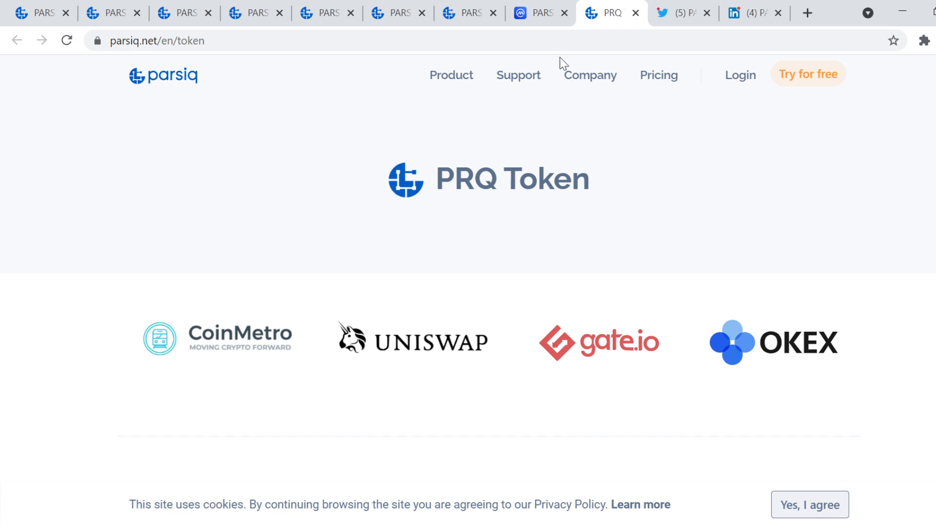
pyautogui.moveTo(883, 195)
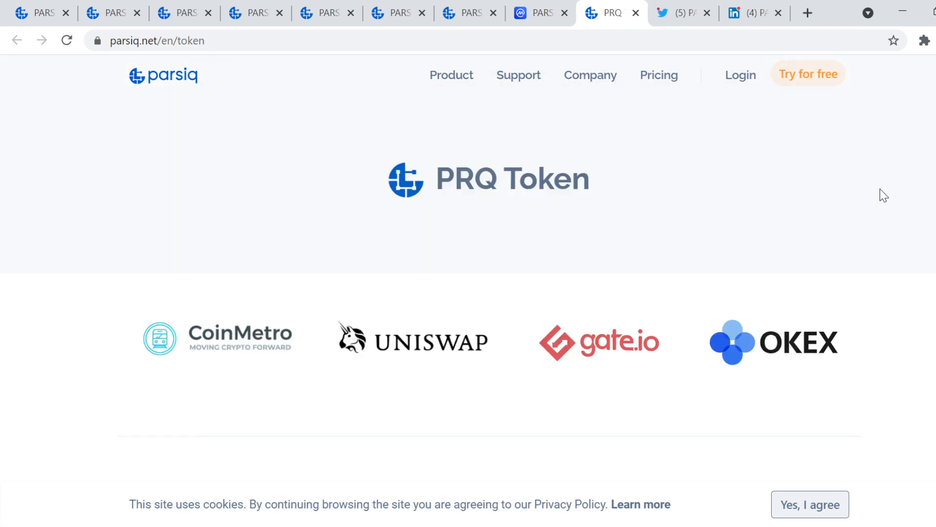
pyautogui.moveTo(205, 342)
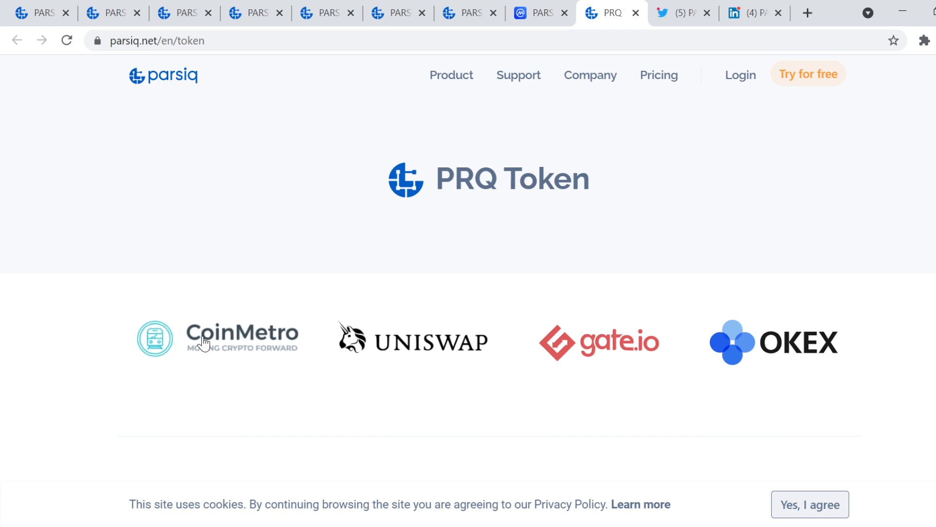
pyautogui.moveTo(405, 333)
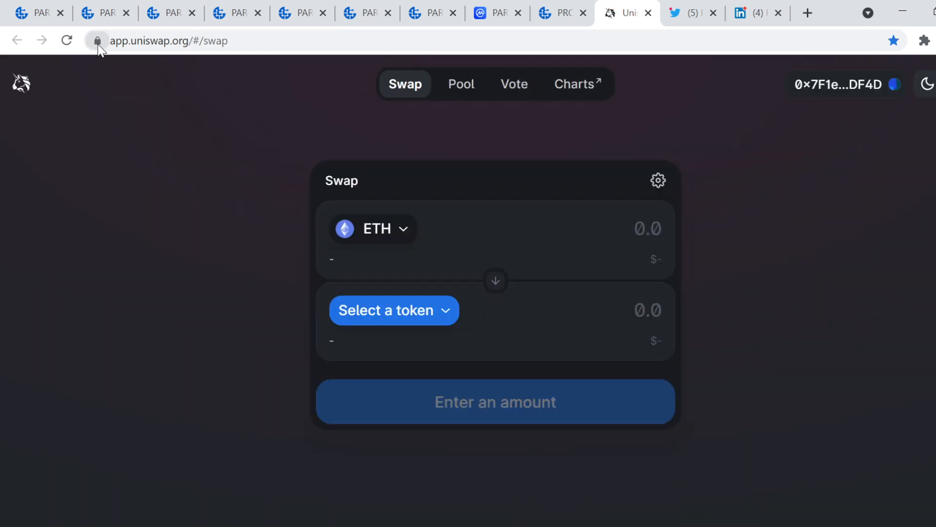
pyautogui.moveTo(232, 289)
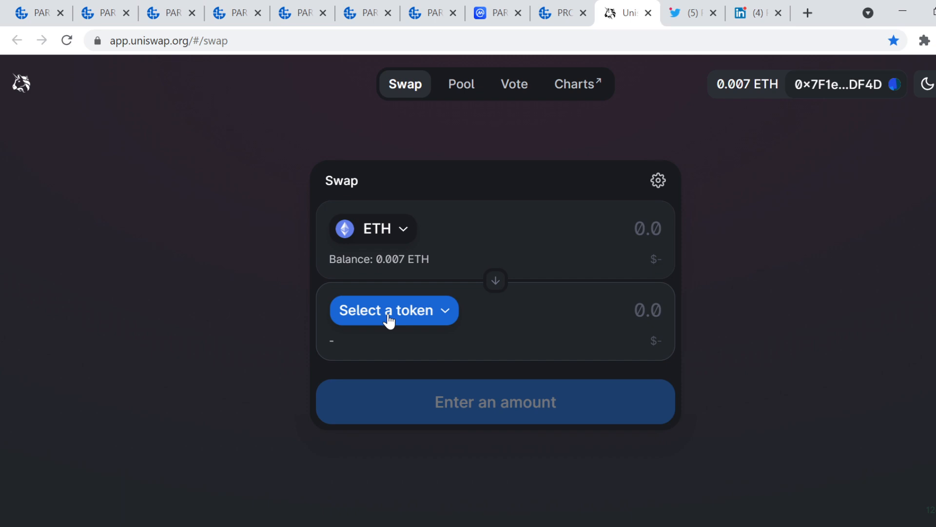
# Import PRQ into Uniswap via its contract address from CoinMarketCap as the token to receive.
pyautogui.click(497, 13)
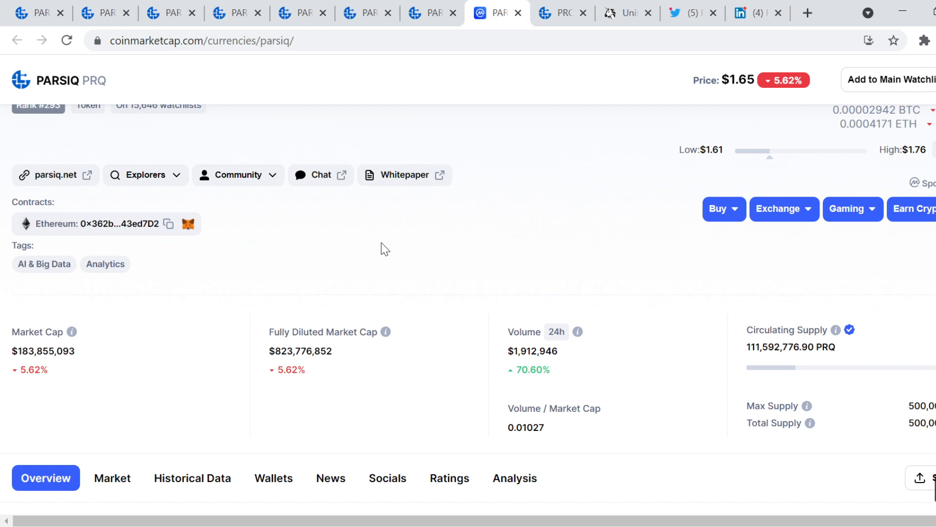
pyautogui.moveTo(170, 224)
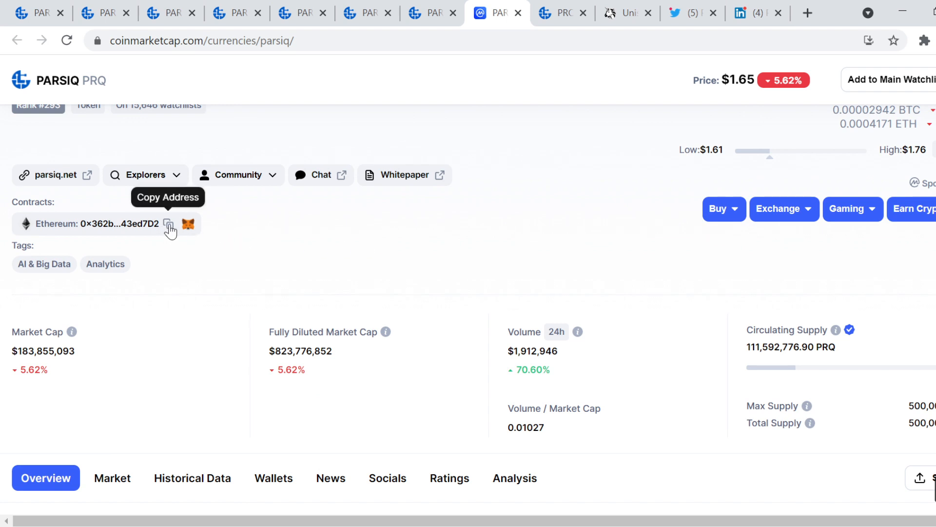
pyautogui.click(560, 12)
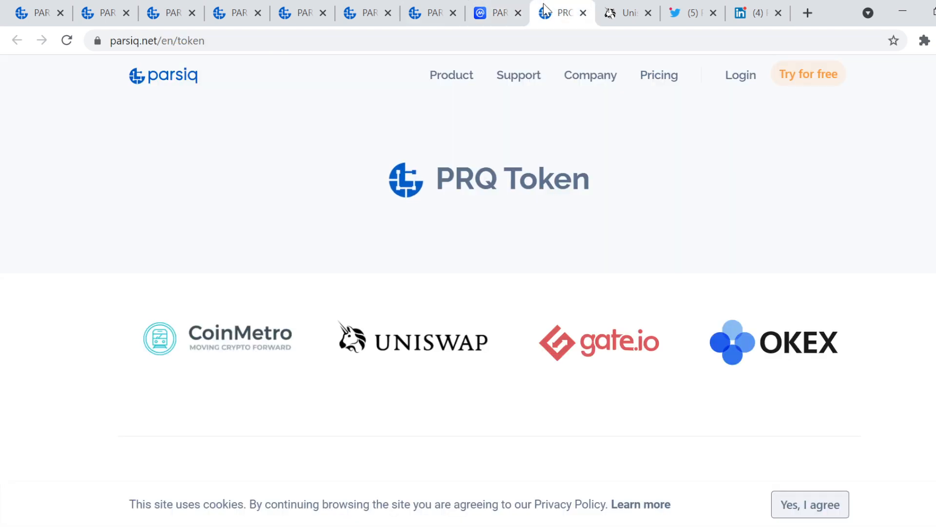
pyautogui.click(626, 13)
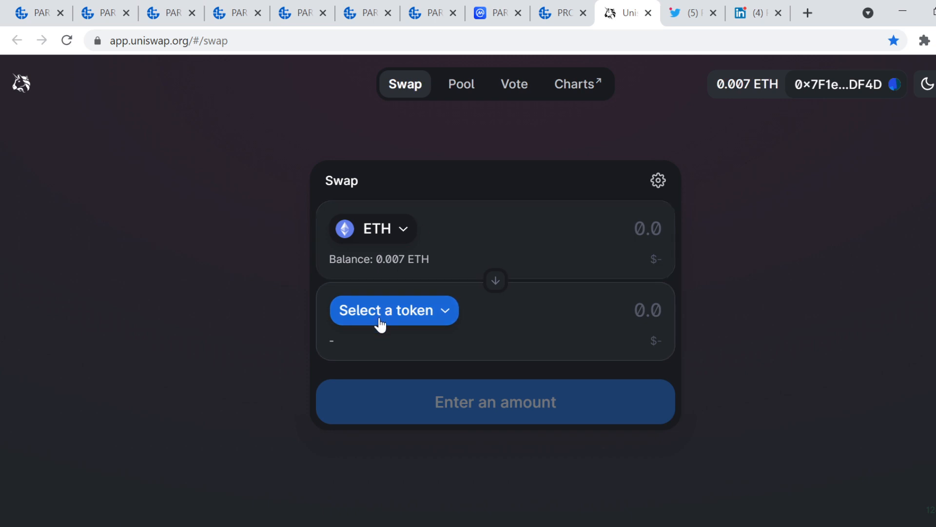
pyautogui.click(393, 310)
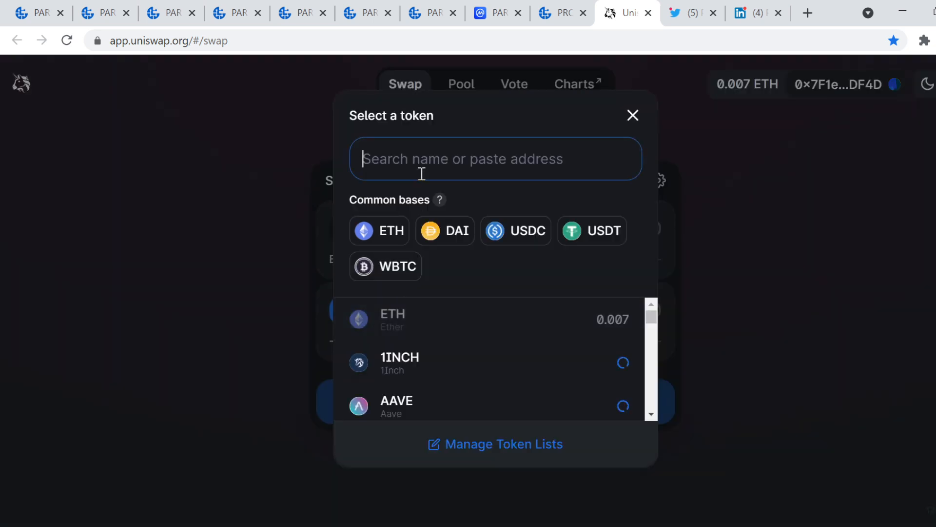
pyautogui.write('A3a9637d3af6624EeC853618a43ed7D2')
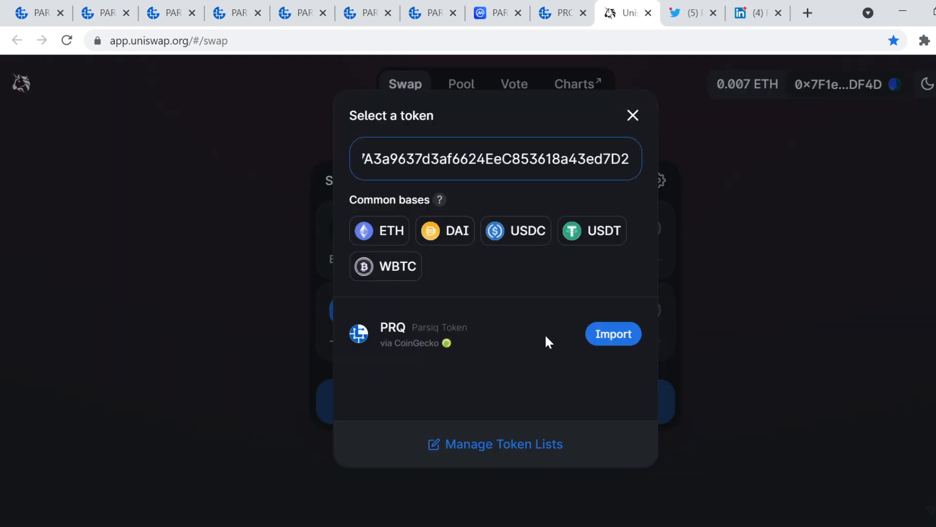
pyautogui.click(613, 333)
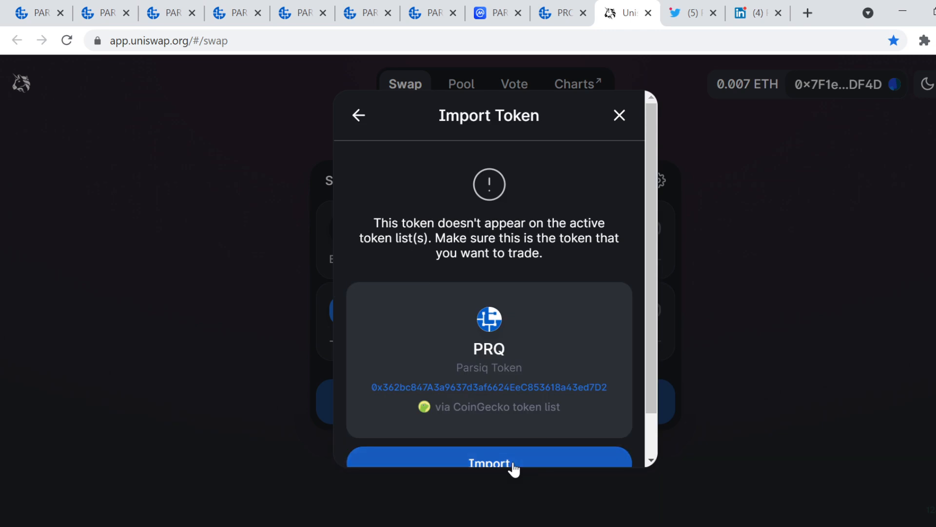
pyautogui.click(488, 463)
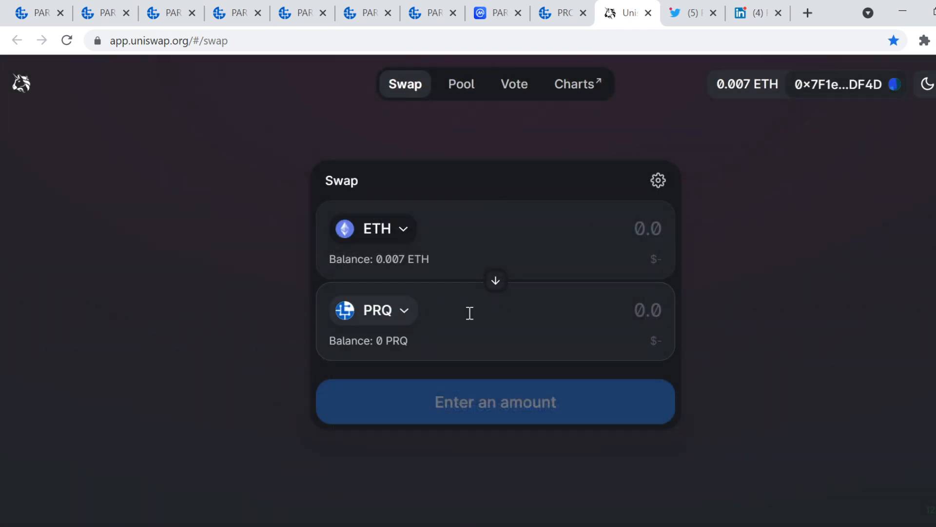
# Pay with USDT and quote 10000 USDT, about 5841.6 PRQ at 1.712 USDT each.
pyautogui.click(372, 310)
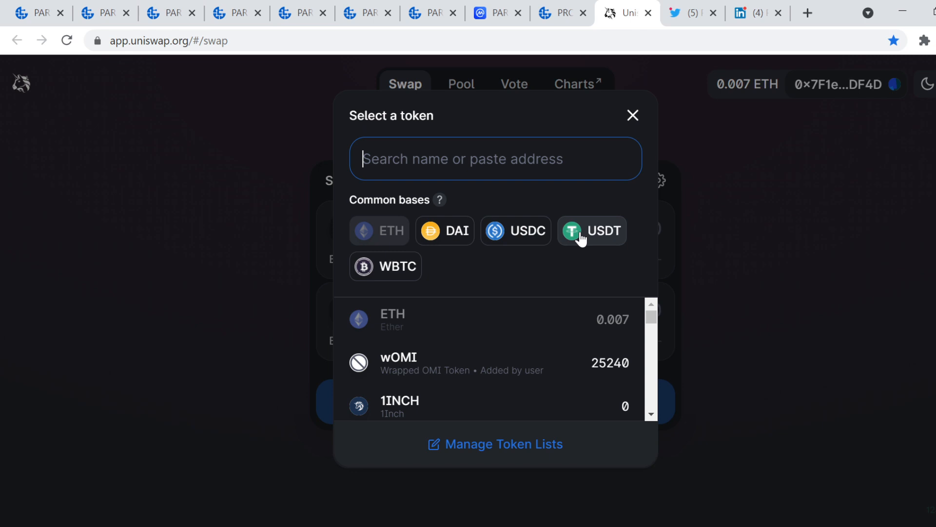
pyautogui.click(592, 230)
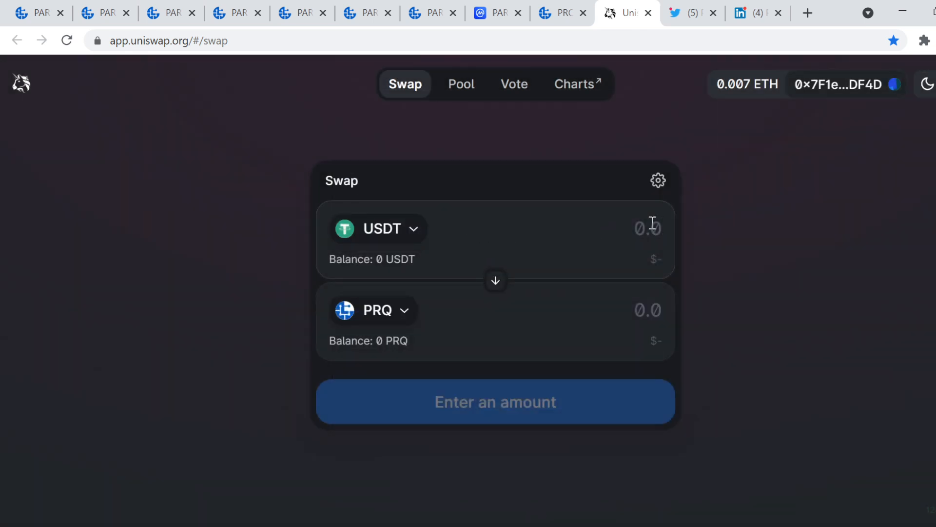
pyautogui.write('10000')
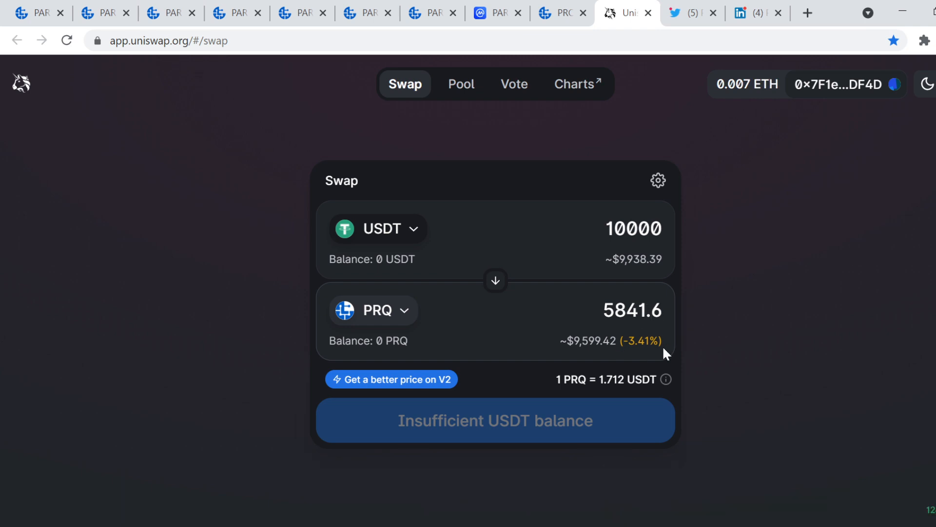
pyautogui.moveTo(777, 272)
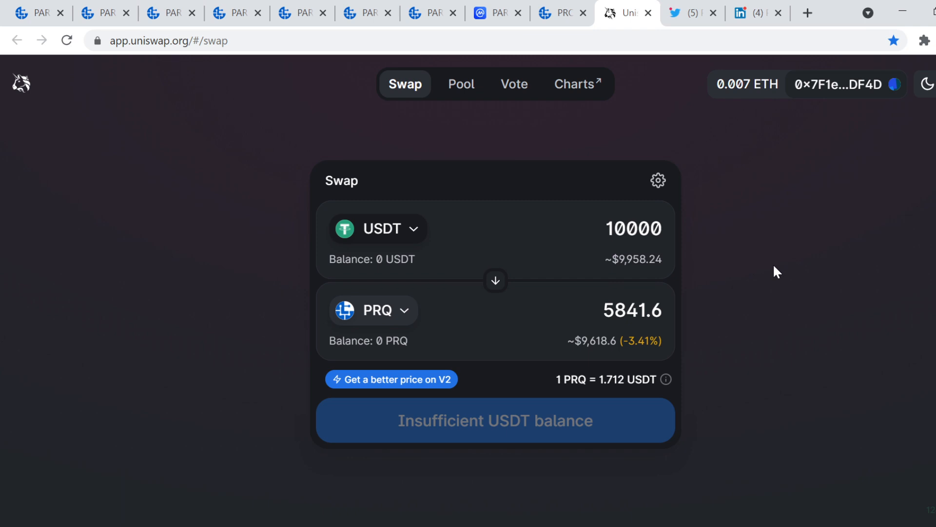
pyautogui.moveTo(582, 397)
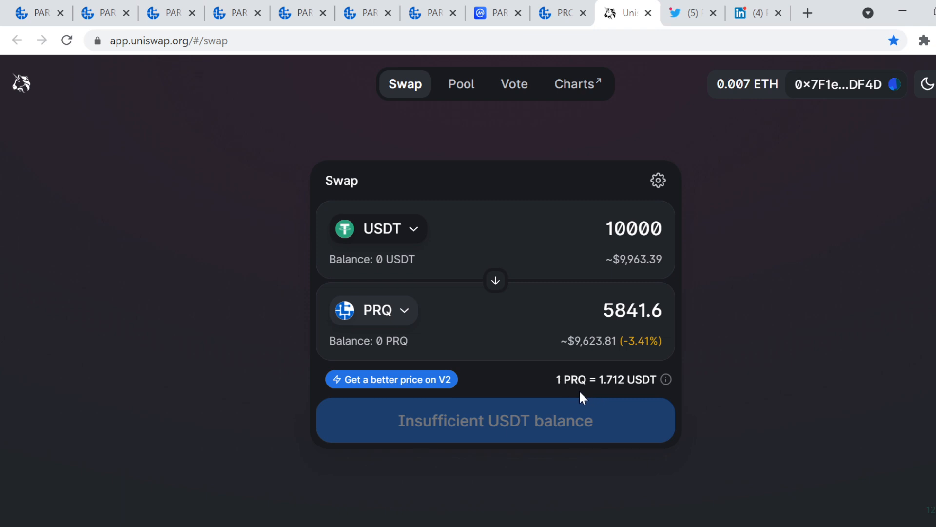
pyautogui.moveTo(614, 397)
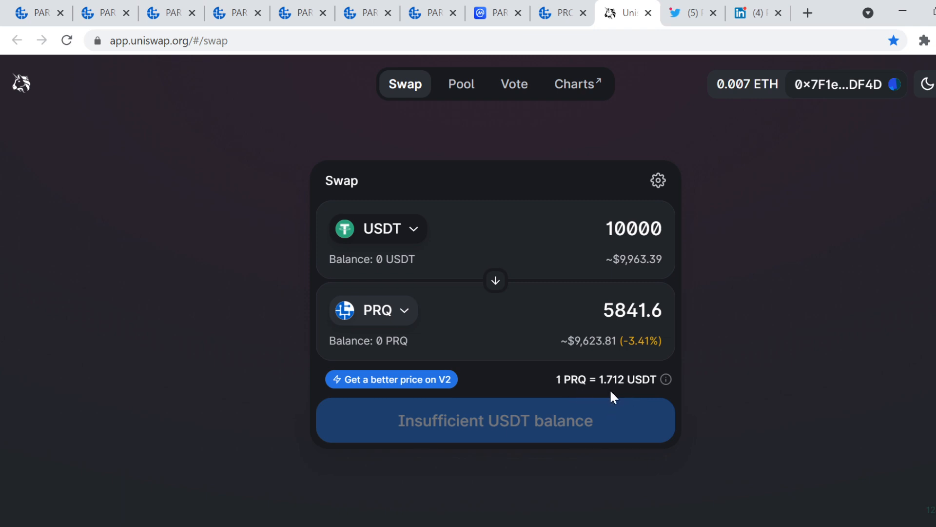
pyautogui.moveTo(560, 270)
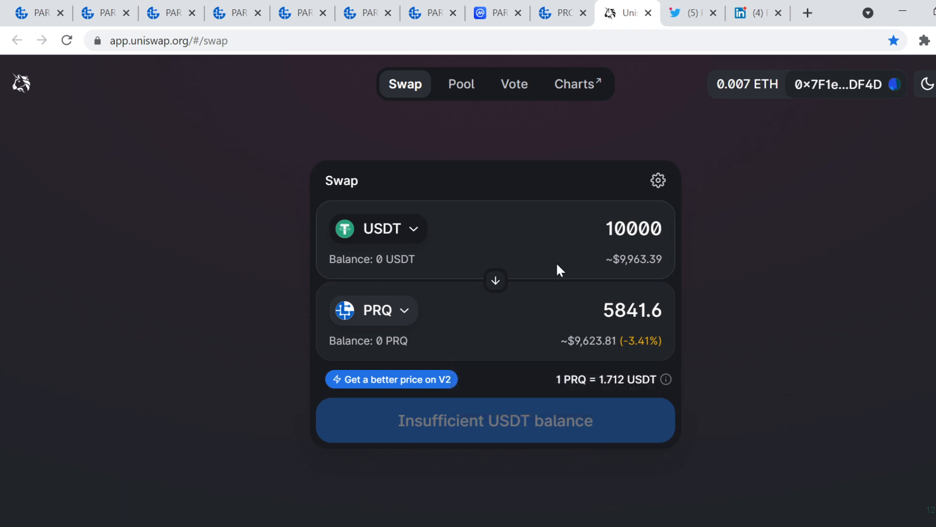
pyautogui.moveTo(690, 12)
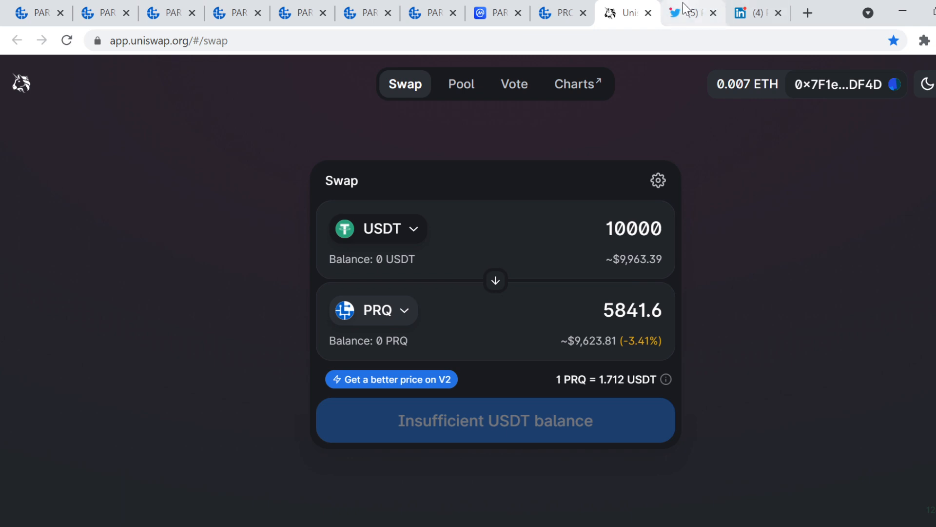
# Scroll PARSIQ's Twitter feed, view its LinkedIn company page, then return to the homepage.
pyautogui.click(690, 12)
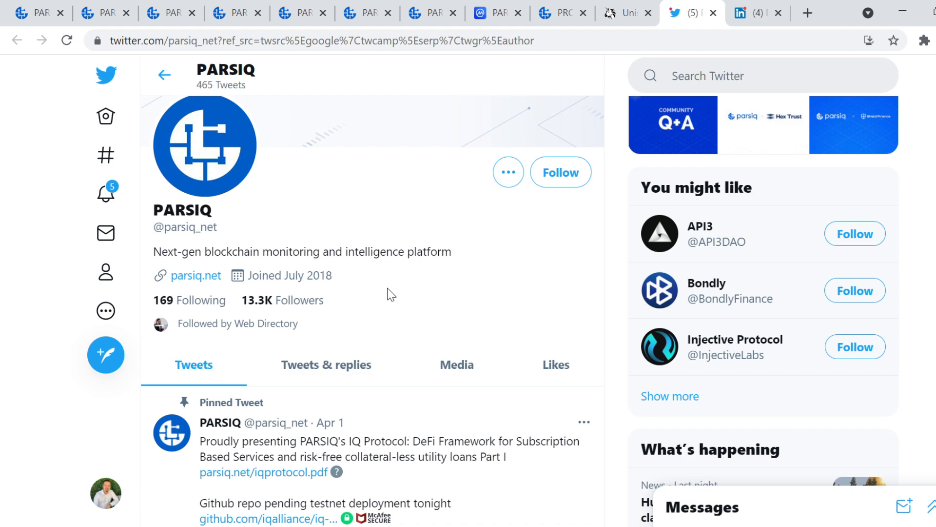
pyautogui.scroll(-3)
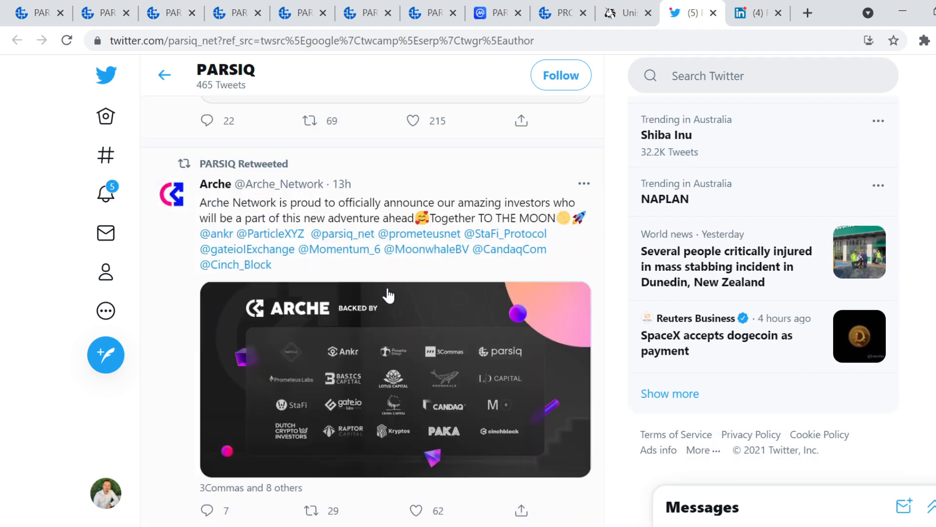
pyautogui.scroll(3)
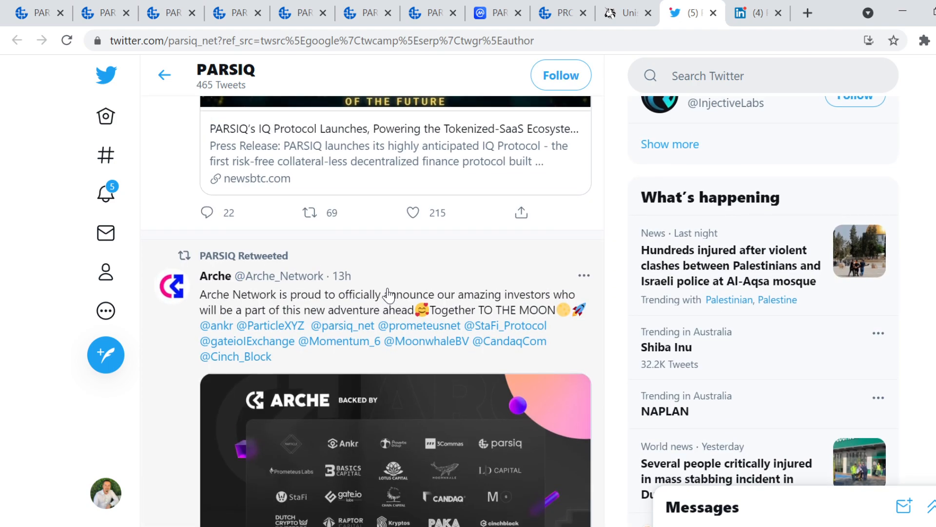
pyautogui.scroll(-3)
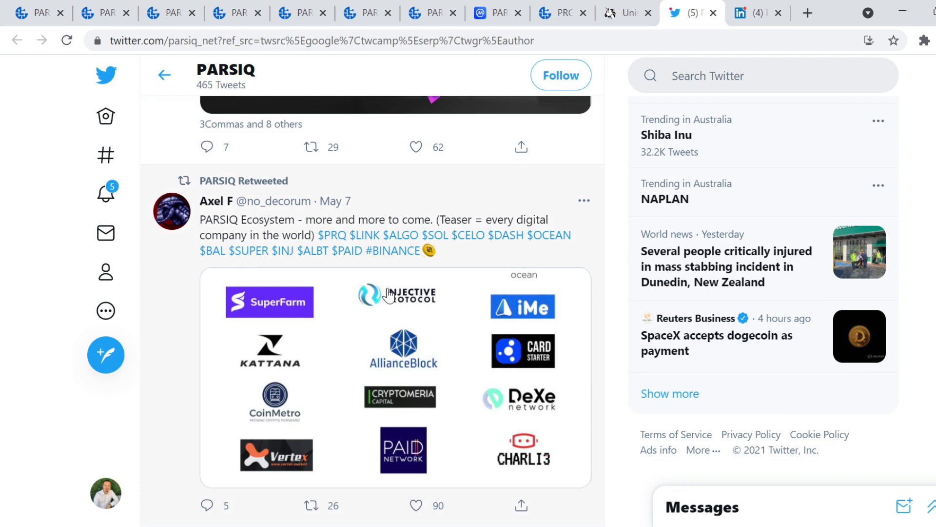
pyautogui.click(757, 13)
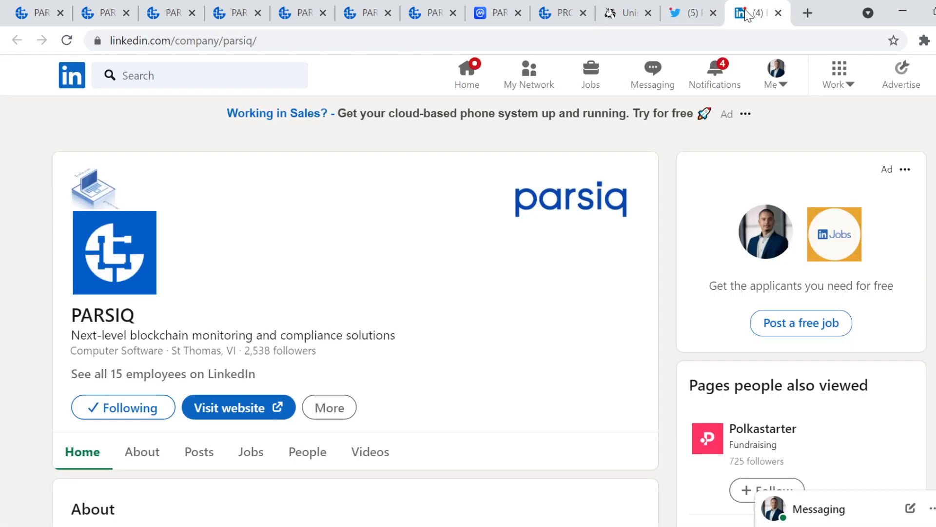
pyautogui.moveTo(444, 297)
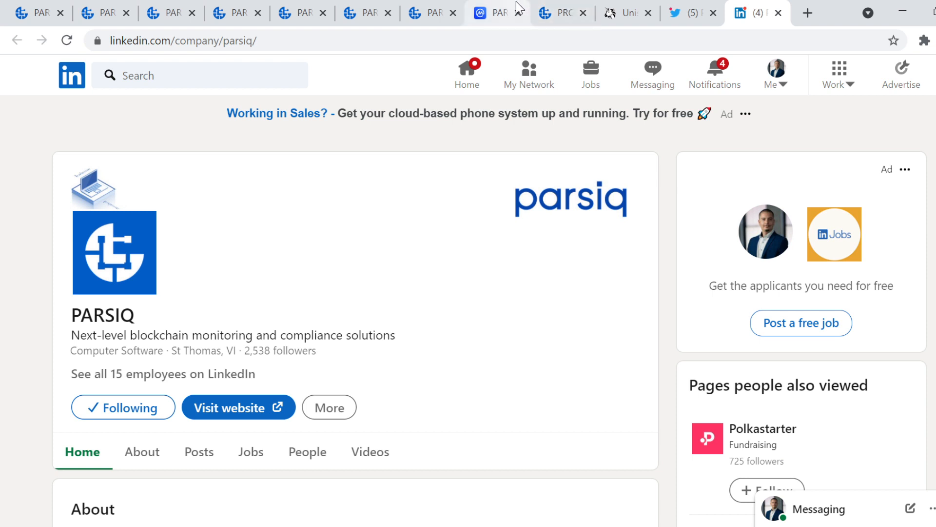
pyautogui.click(495, 12)
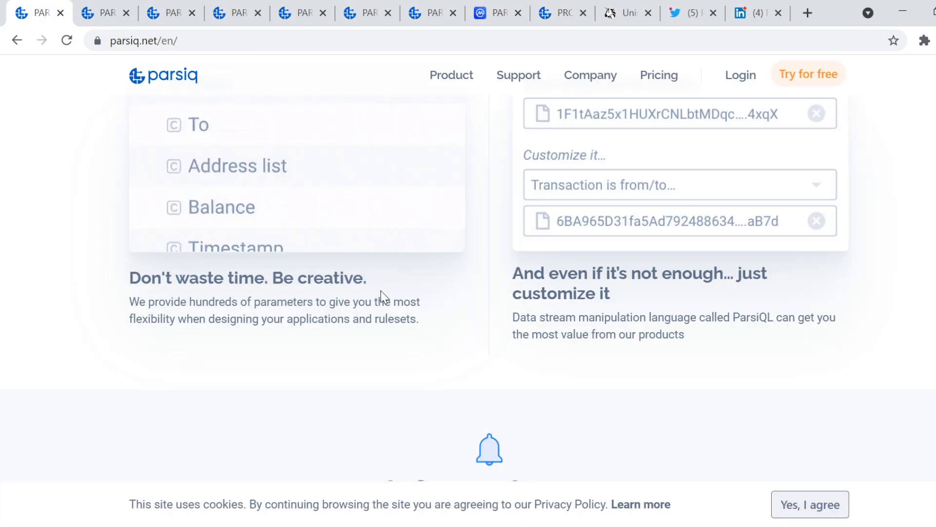
# Scroll the homepage up to the 'Turn blockchain data into actions' hero section.
pyautogui.scroll(3)
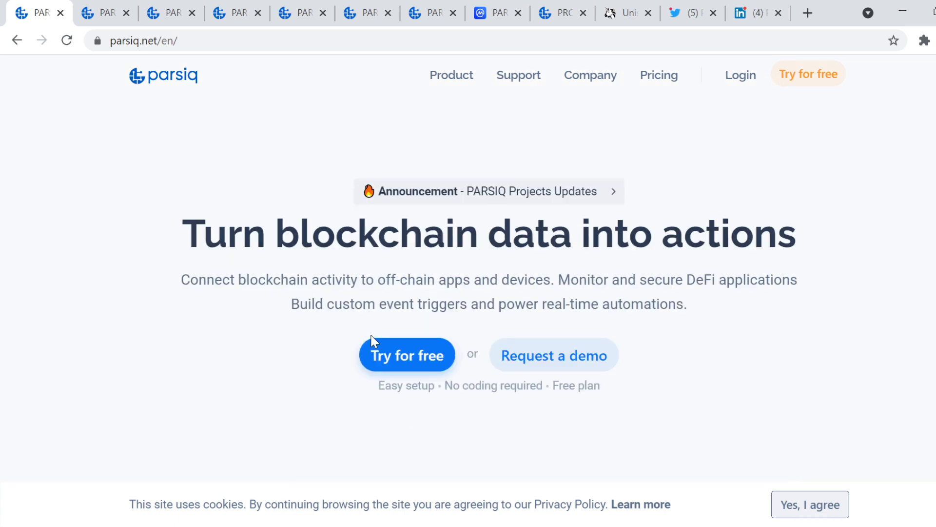
pyautogui.moveTo(372, 341)
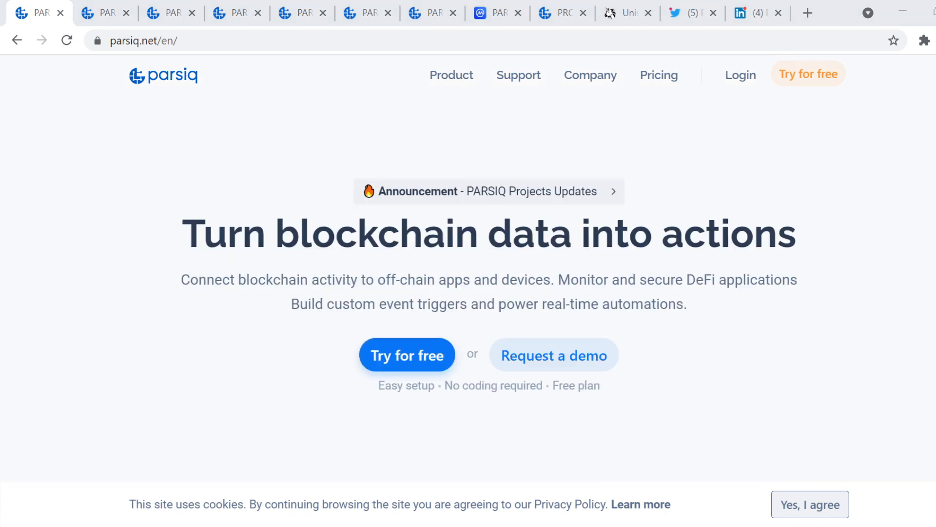